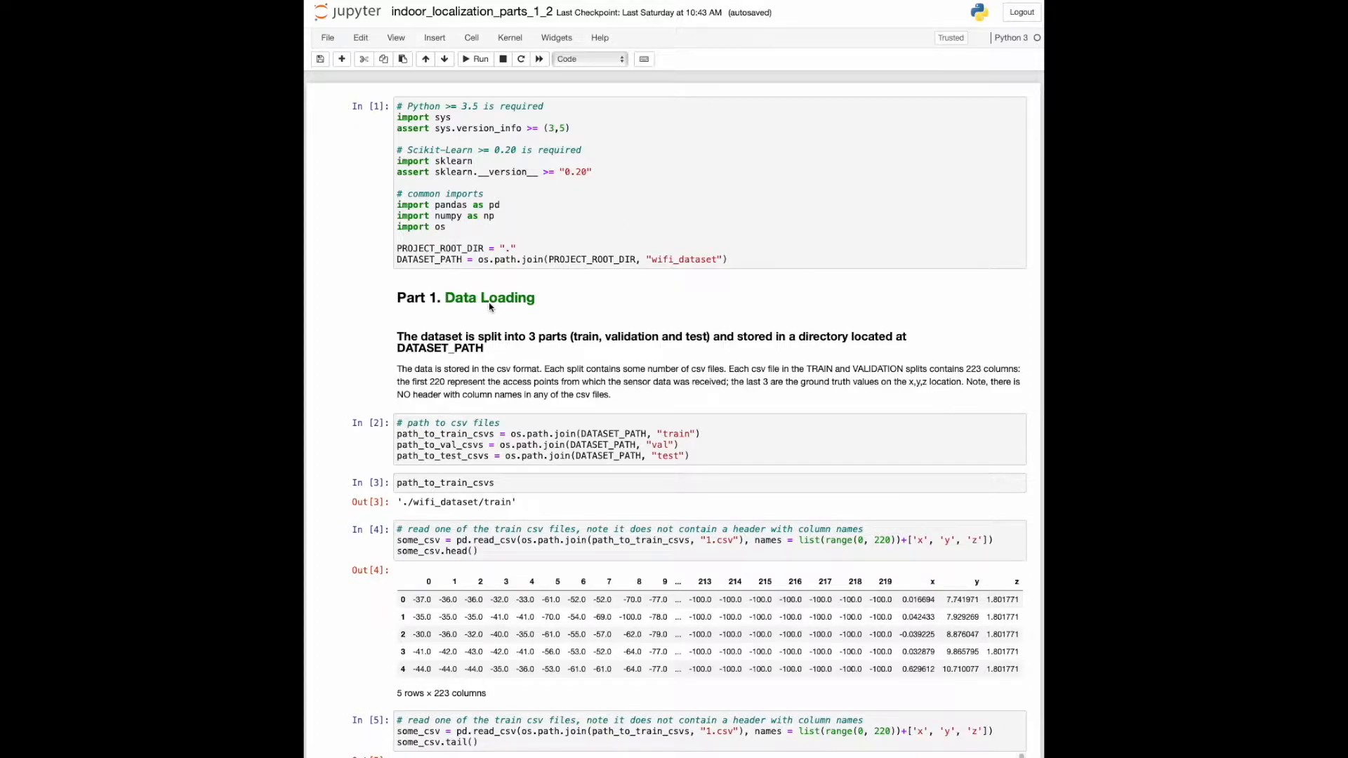
pyautogui.moveTo(454, 266)
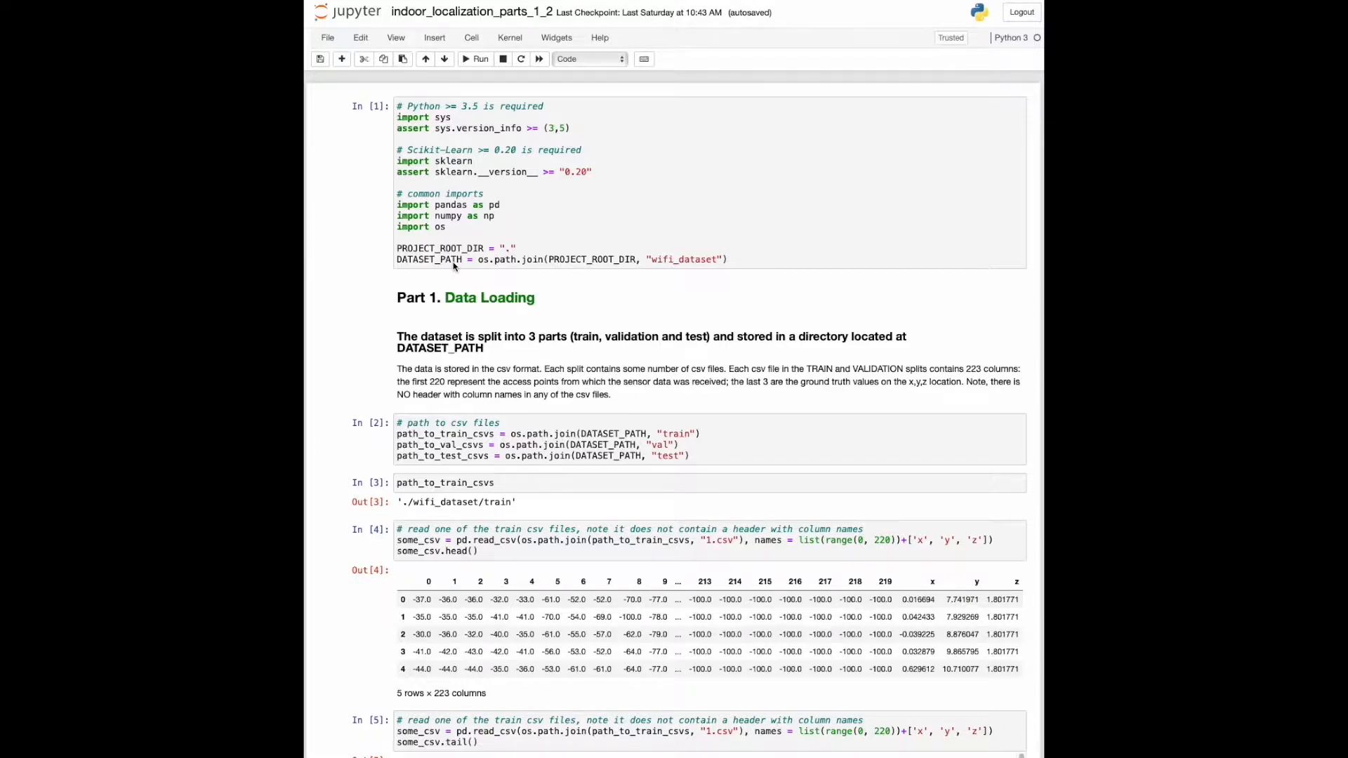
pyautogui.moveTo(604, 352)
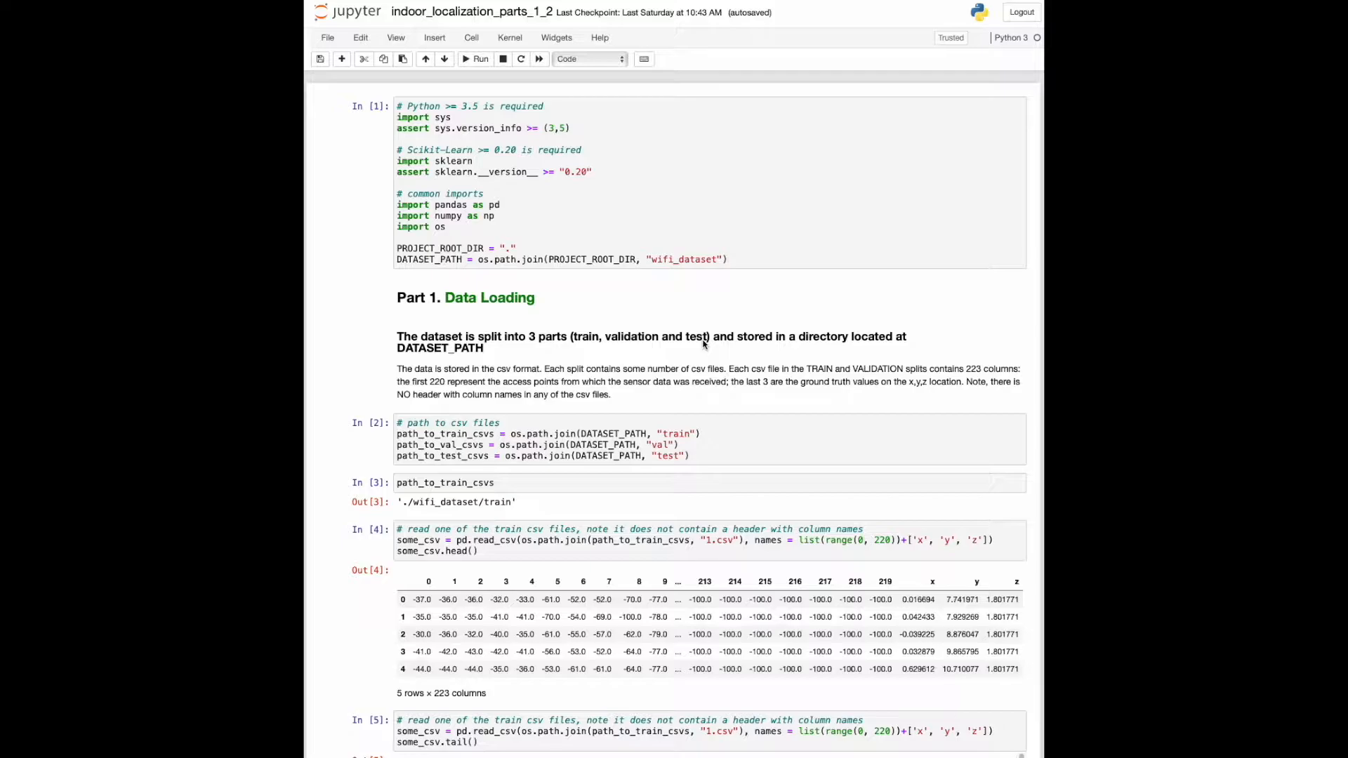
pyautogui.moveTo(703, 463)
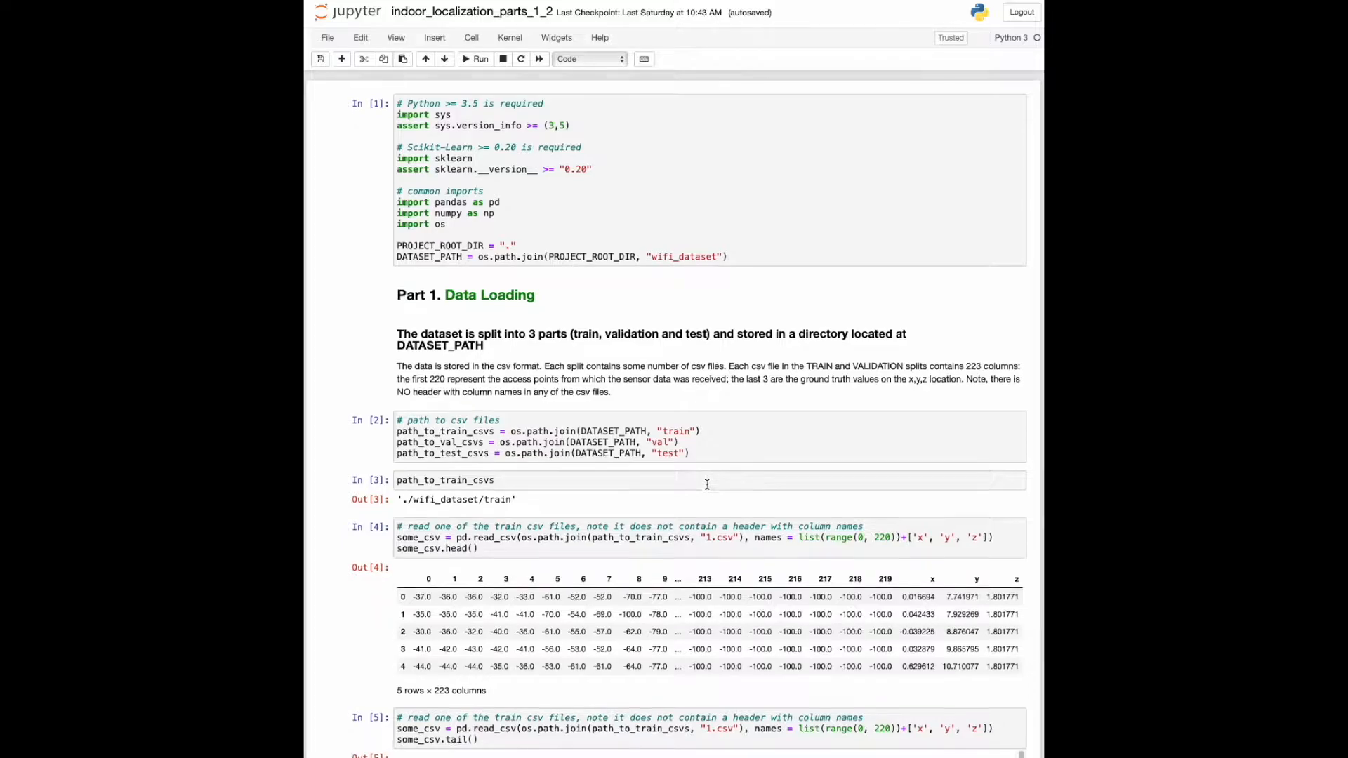
# - Scroll past the training file's tail() rows to the first test CSV preview (5 rows × 220 columns)
pyautogui.scroll(-3)
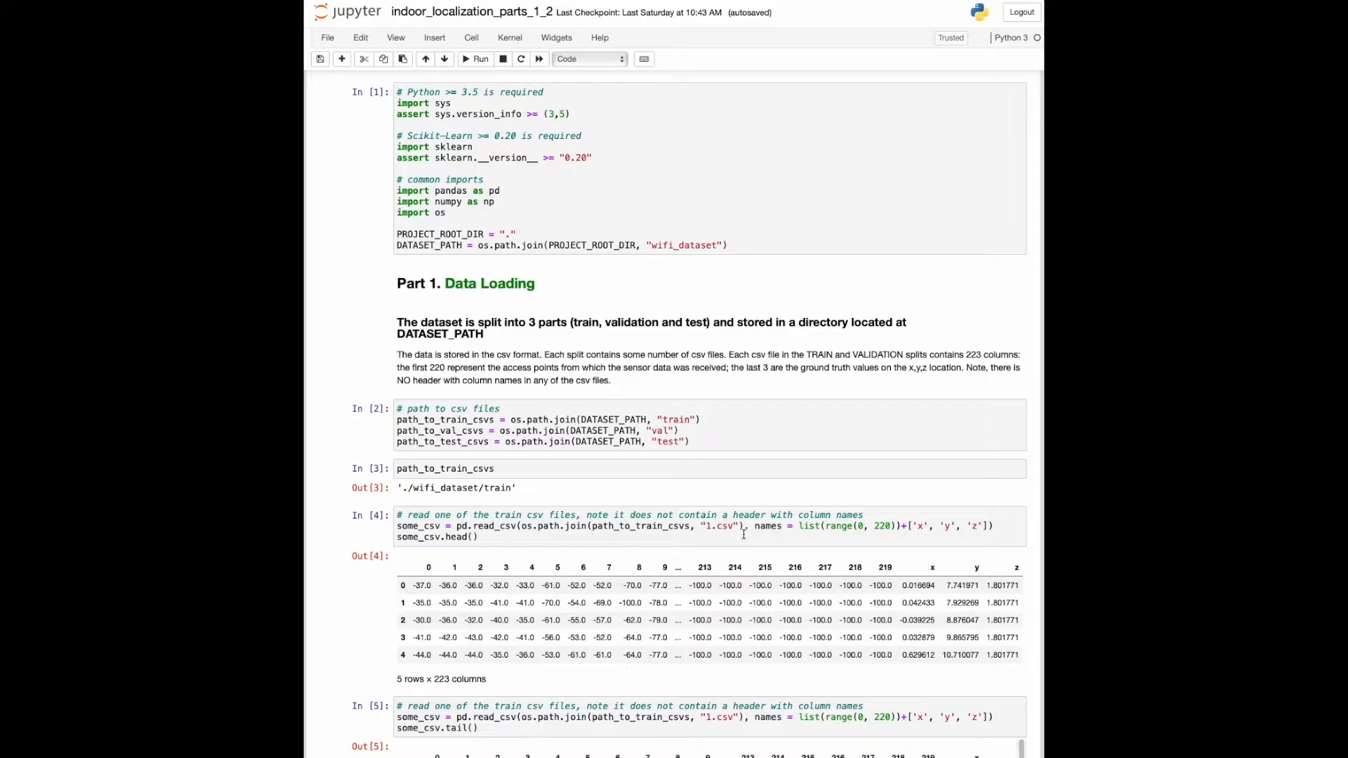
pyautogui.moveTo(684, 567)
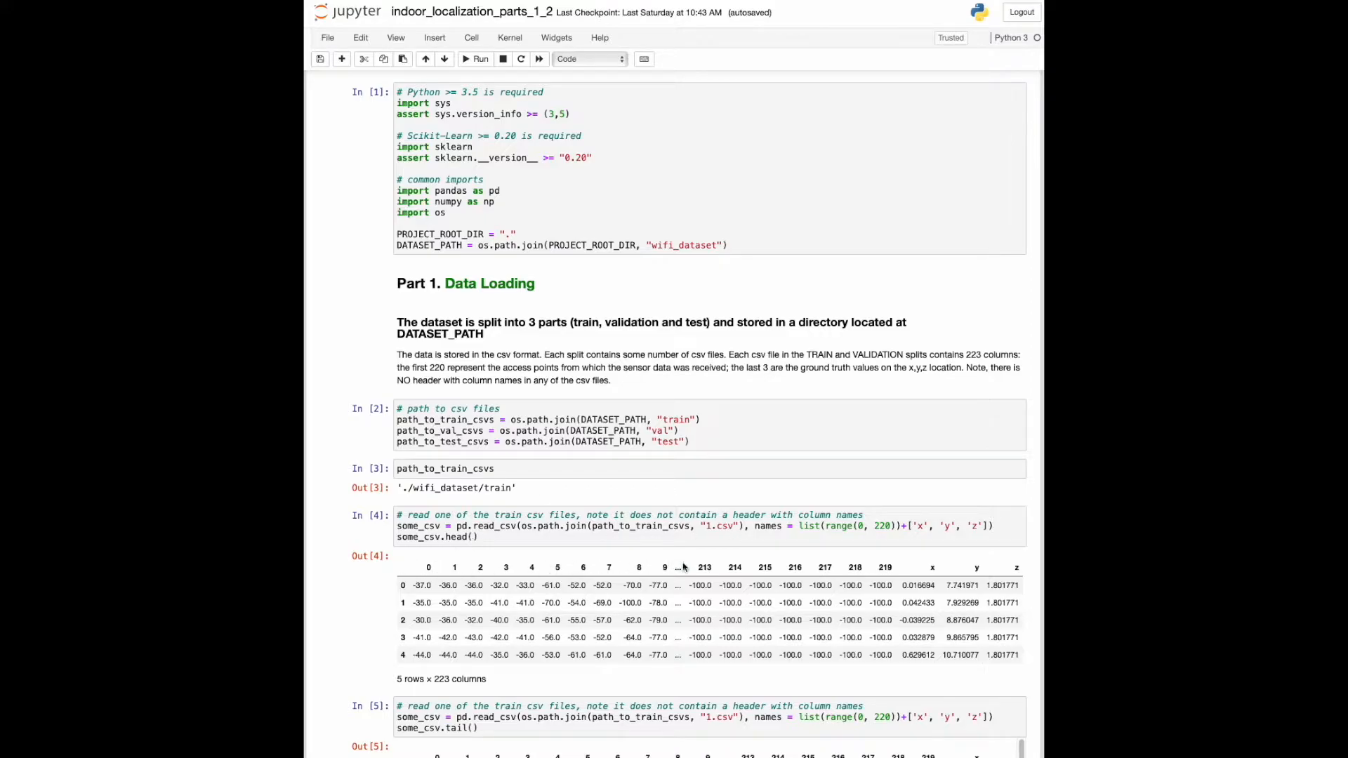
pyautogui.moveTo(1018, 565)
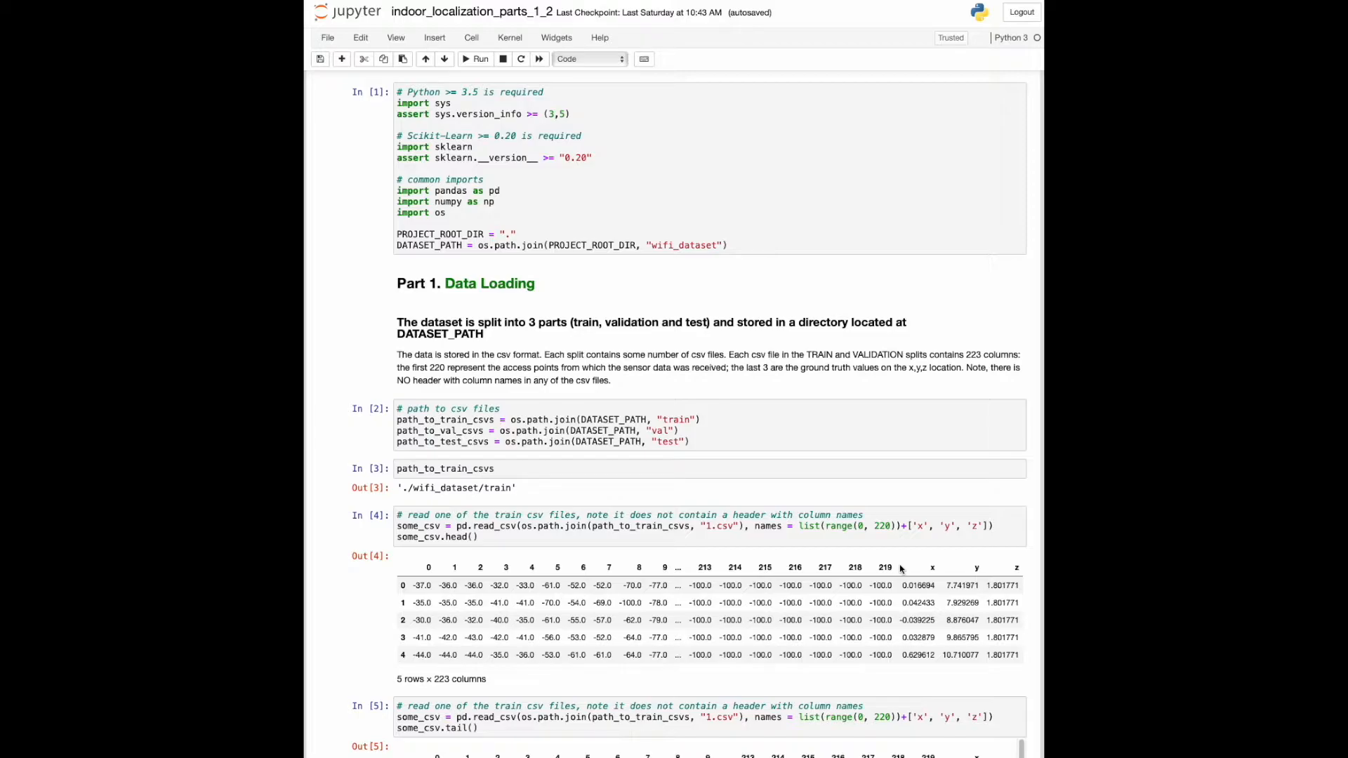
pyautogui.moveTo(1022, 570)
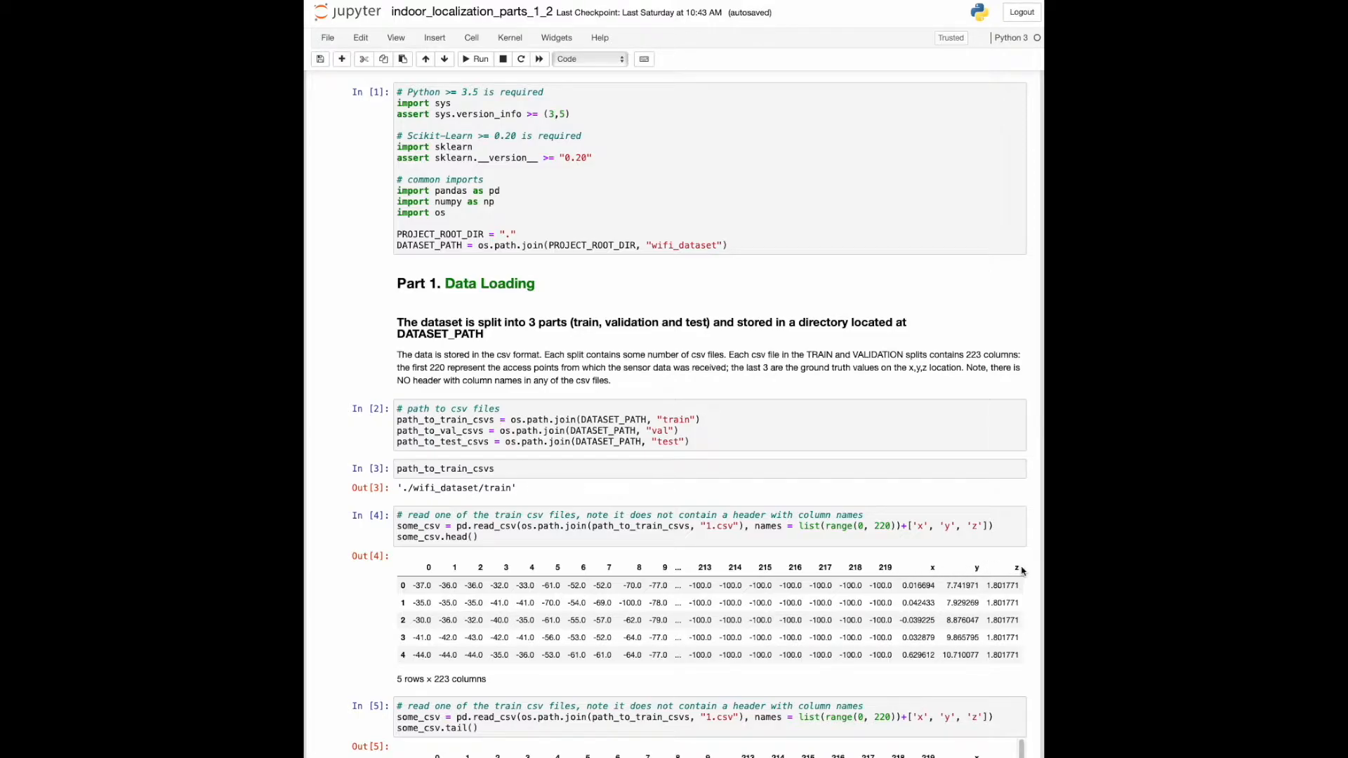
pyautogui.moveTo(1032, 571)
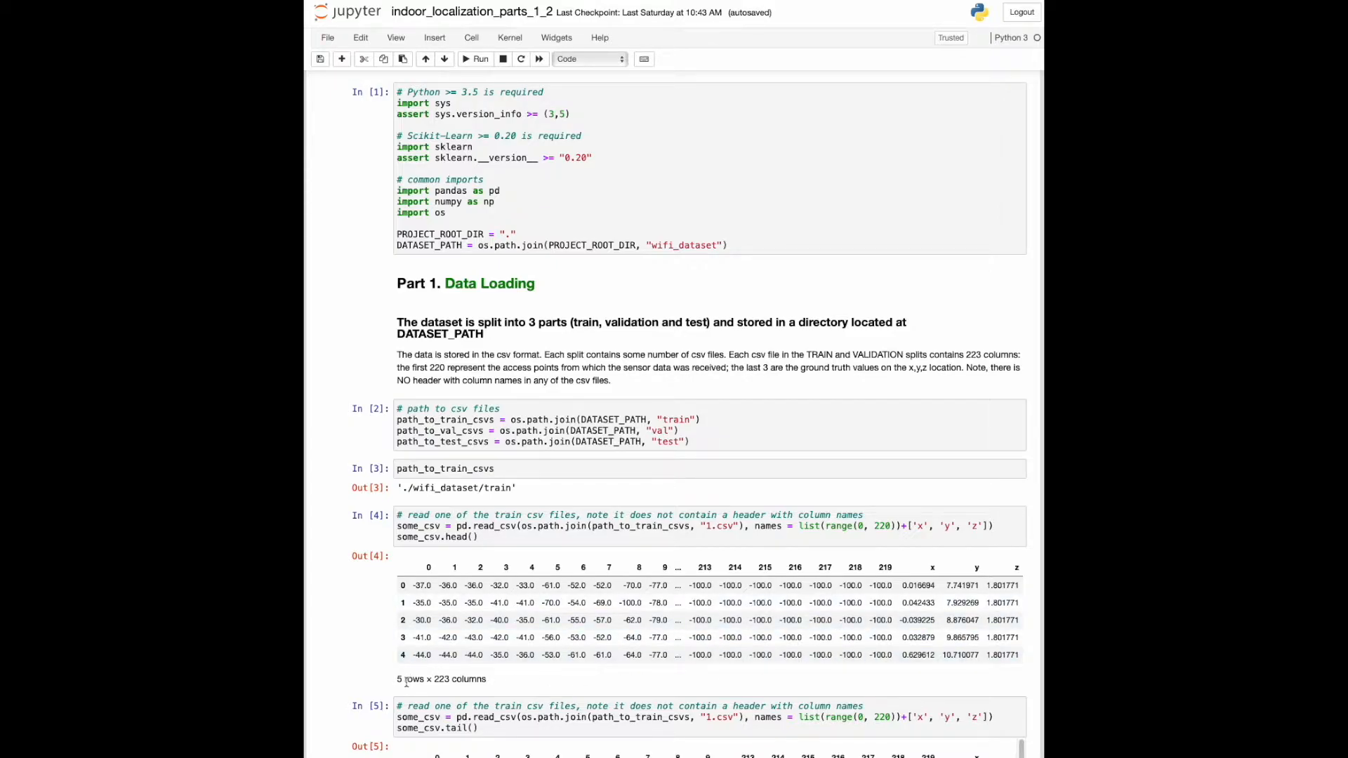
pyautogui.moveTo(495, 681)
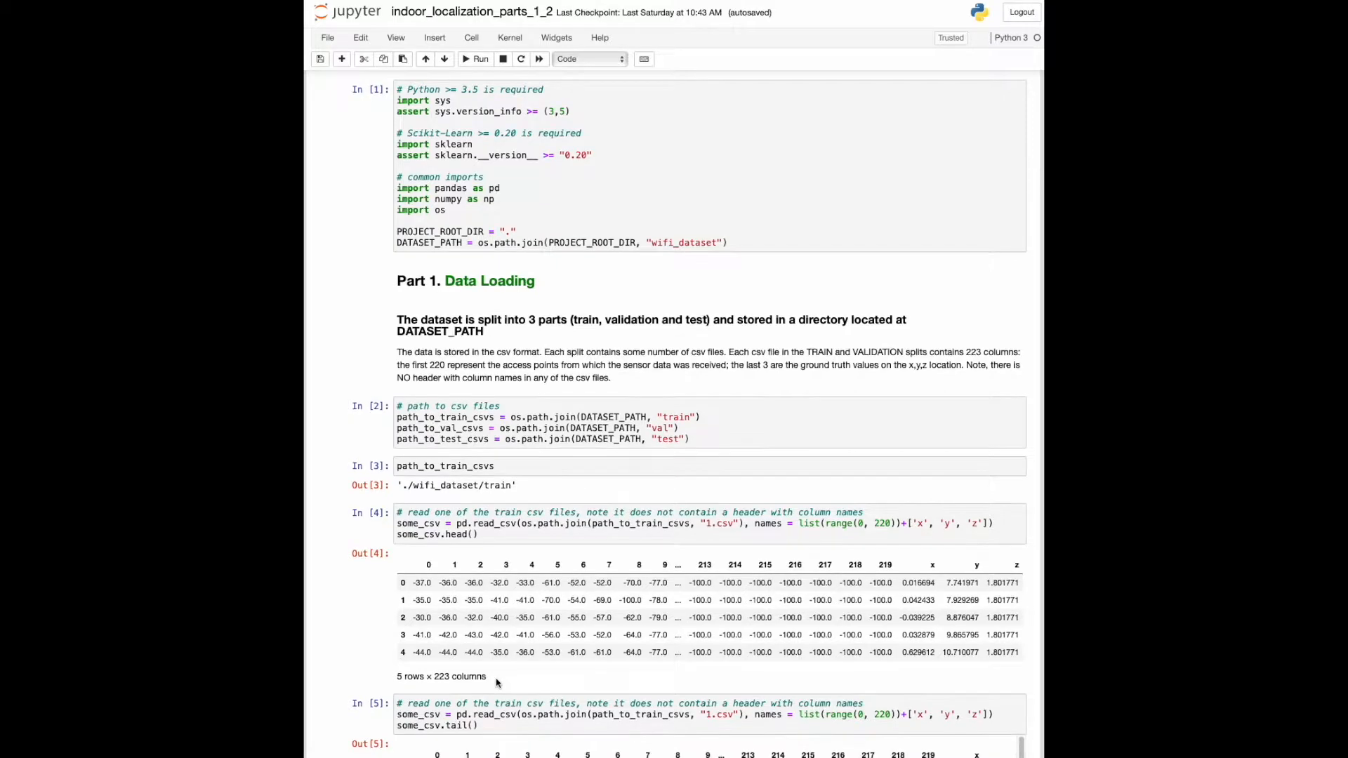
pyautogui.scroll(-3)
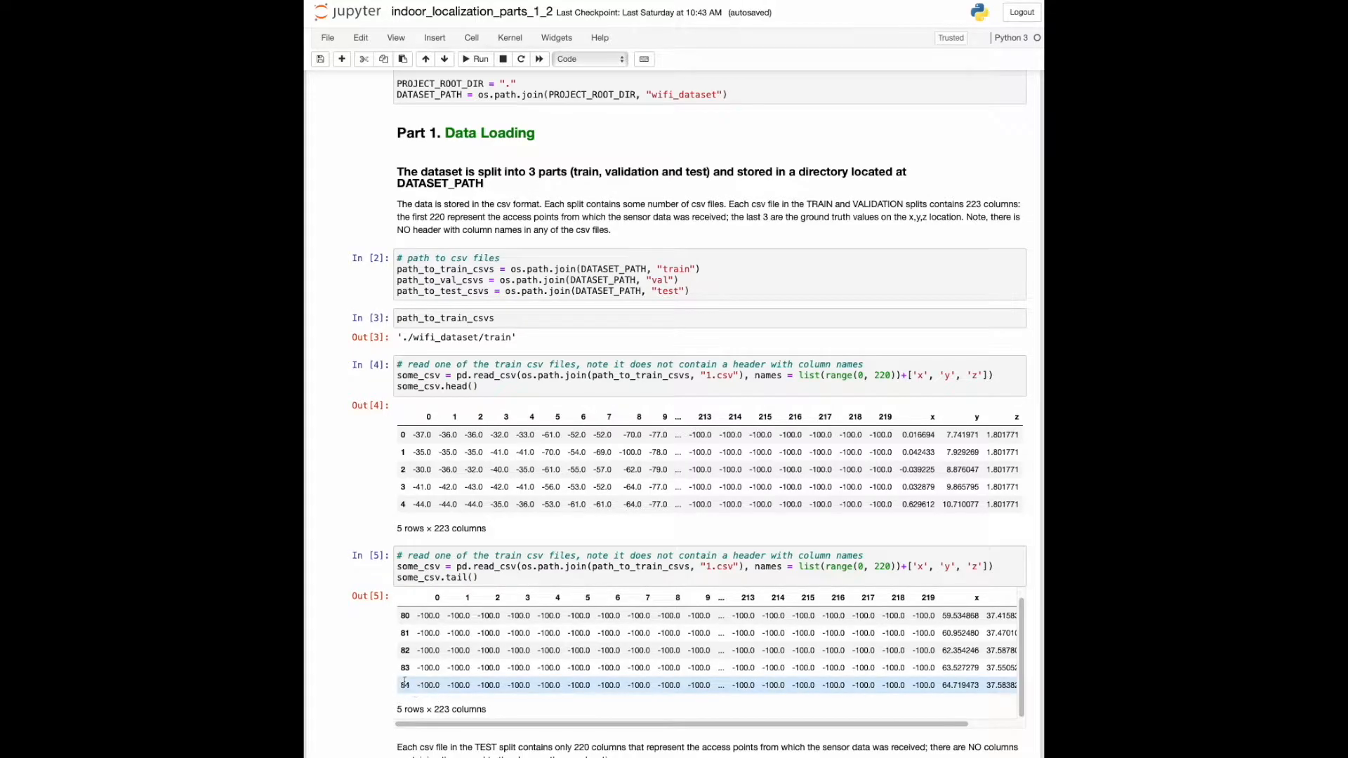
pyautogui.scroll(-3)
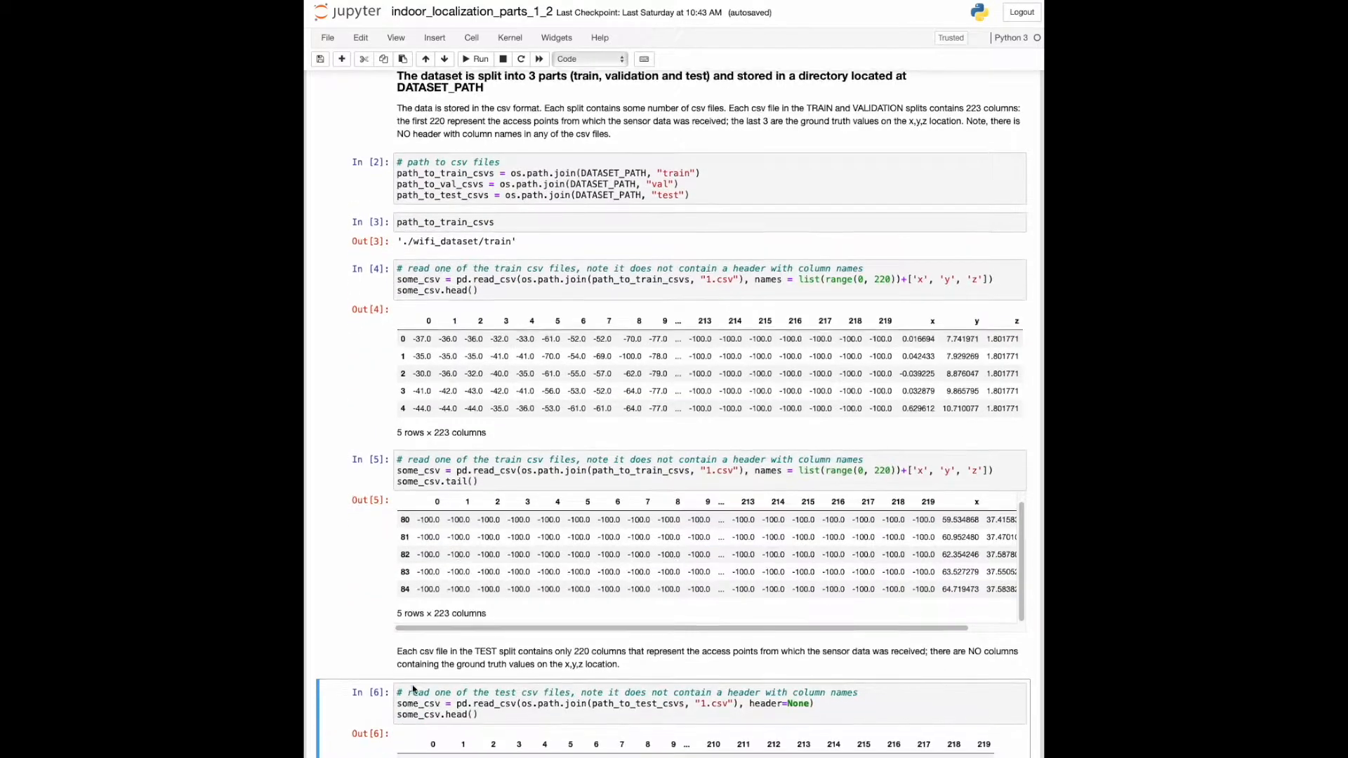
pyautogui.scroll(-3)
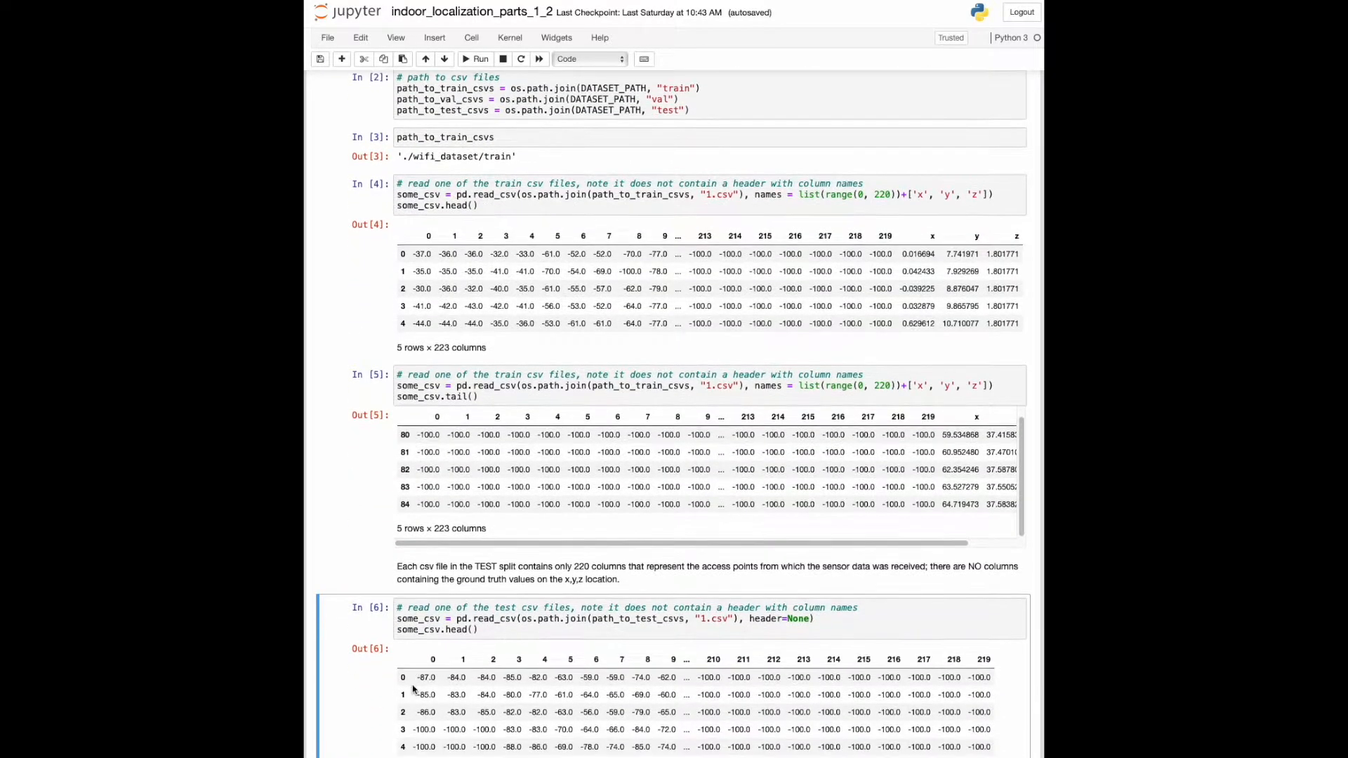
pyautogui.scroll(3)
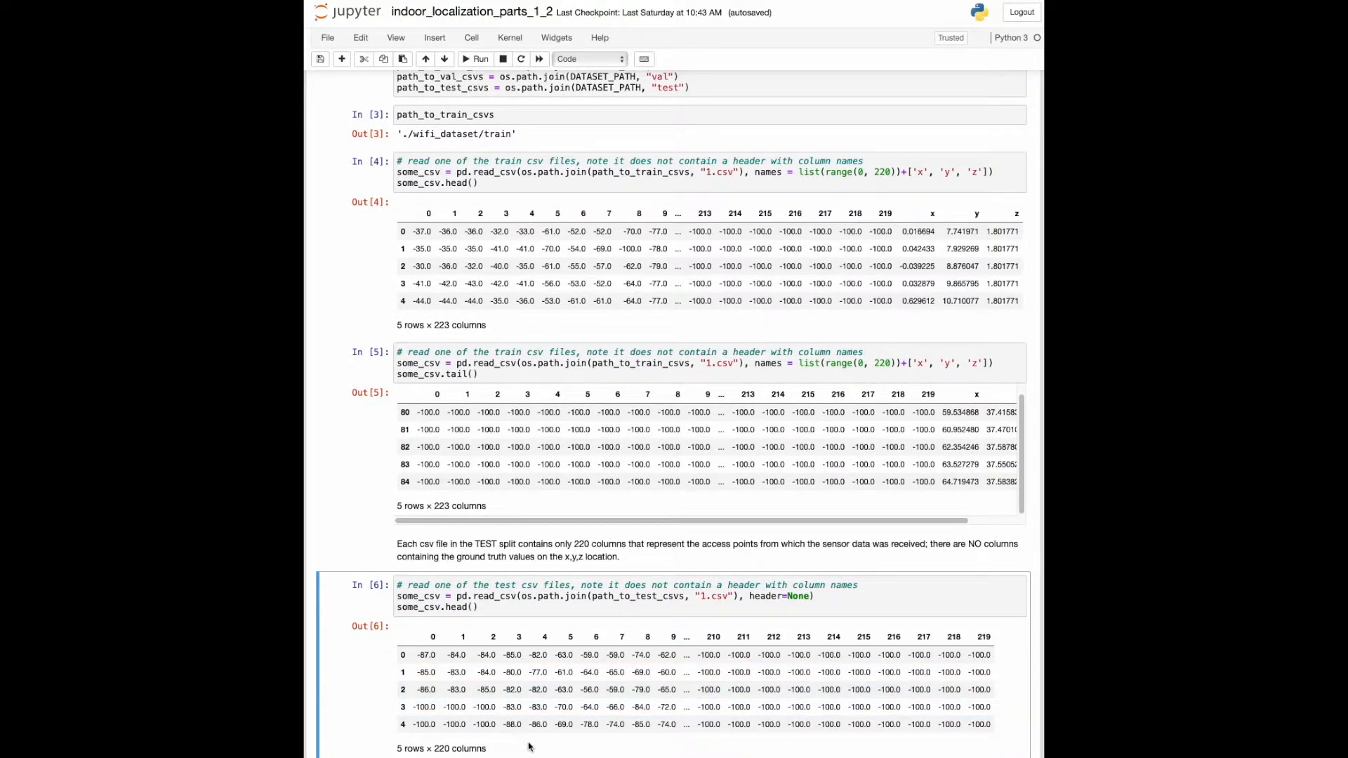
pyautogui.moveTo(612, 647)
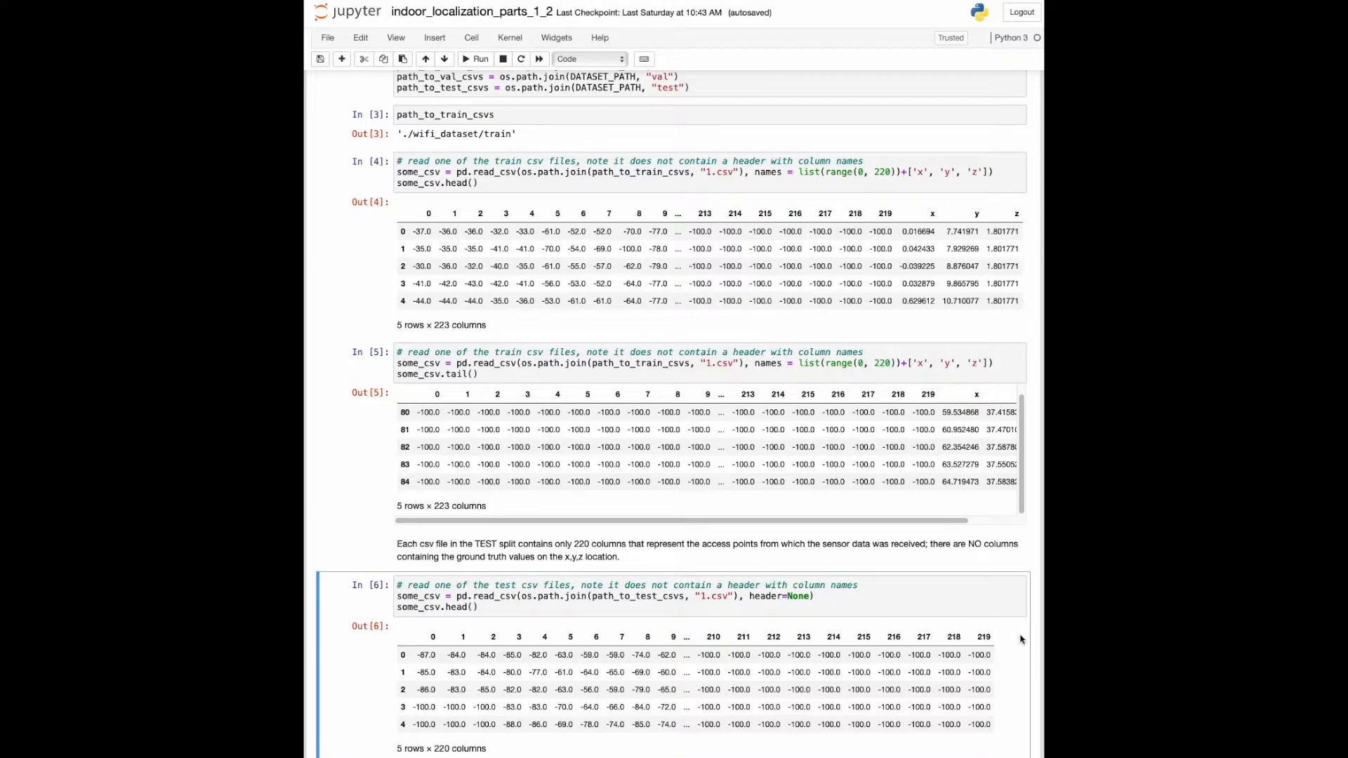
pyautogui.scroll(3)
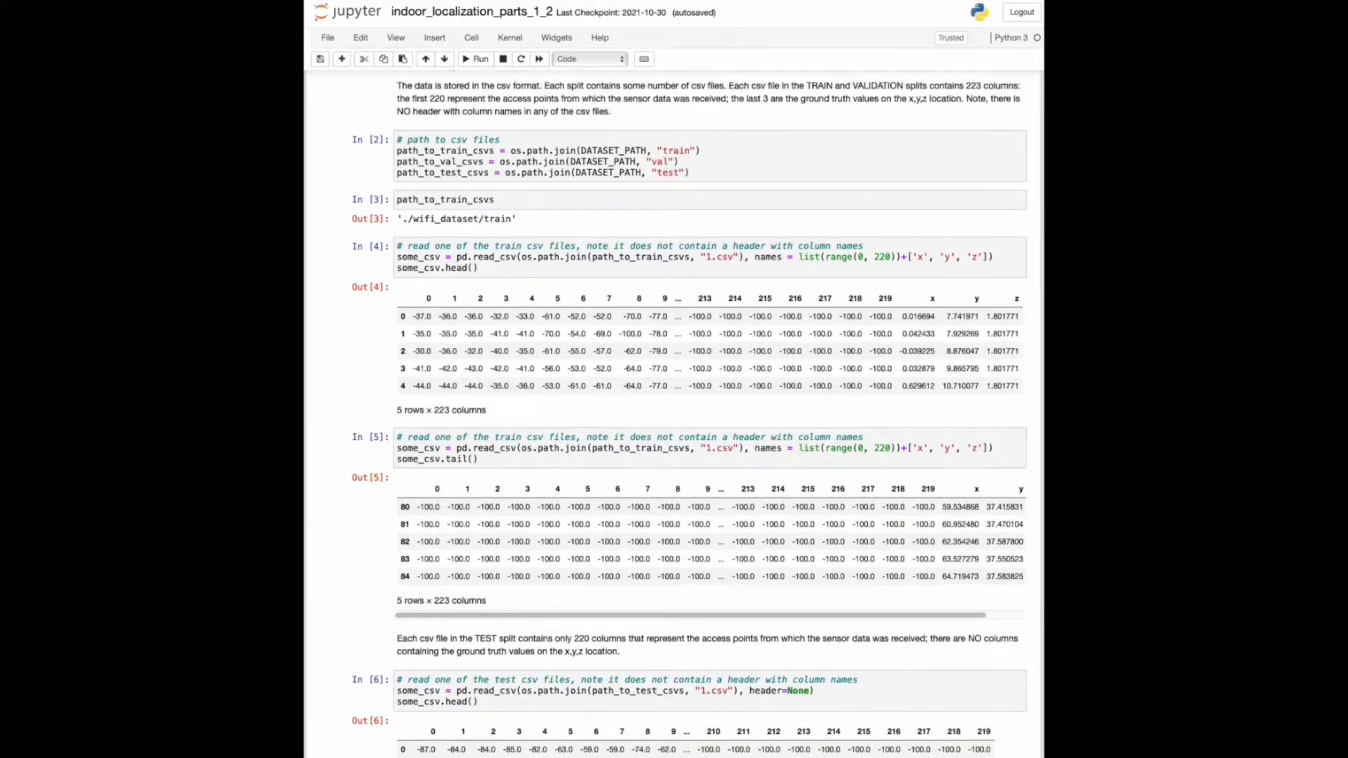
pyautogui.scroll(3)
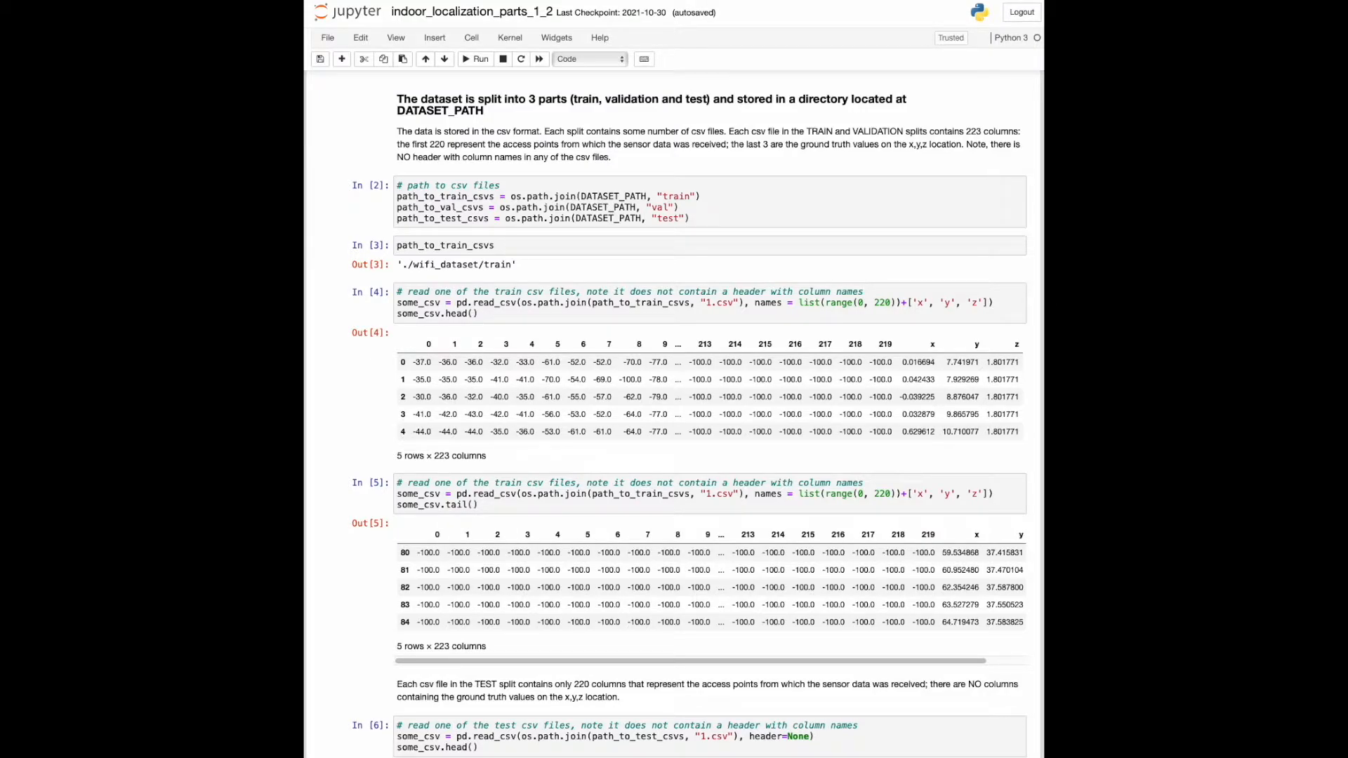
pyautogui.moveTo(613, 250)
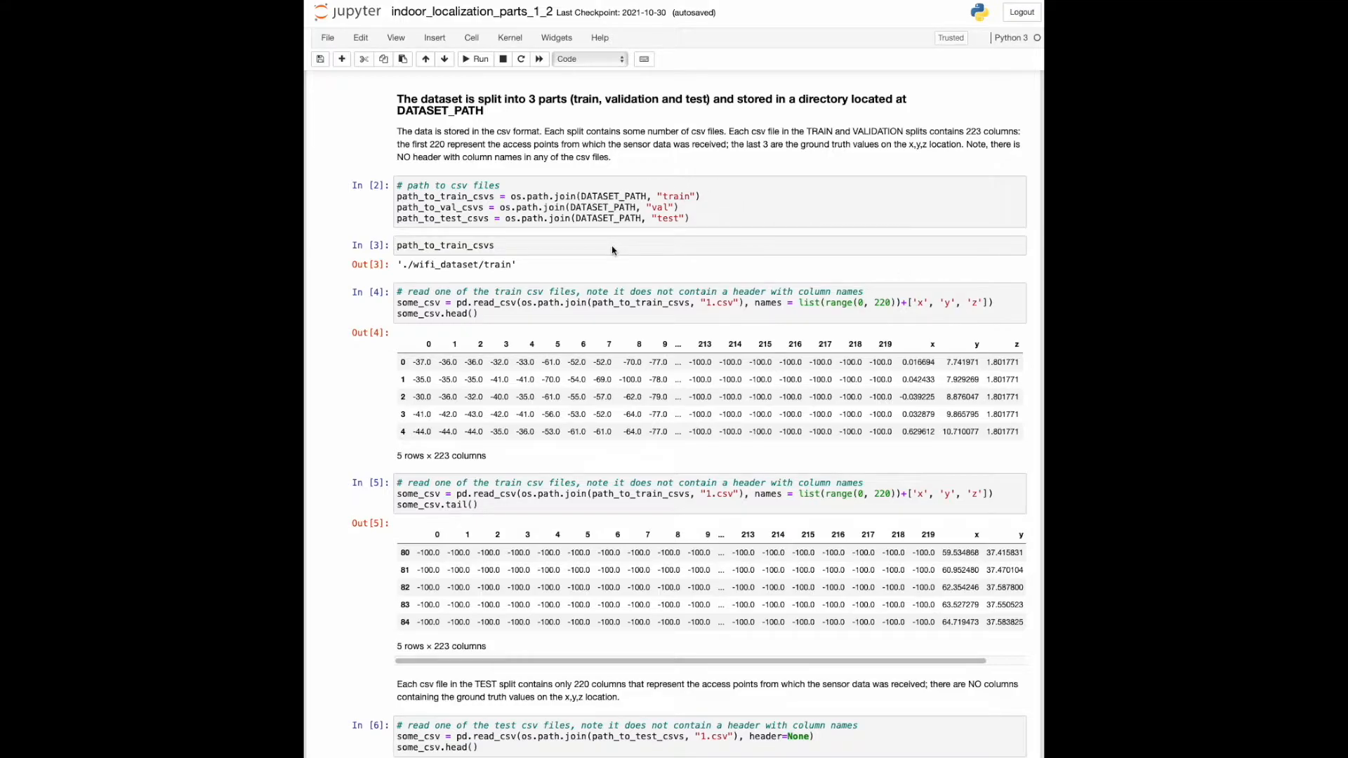
pyautogui.moveTo(470, 308)
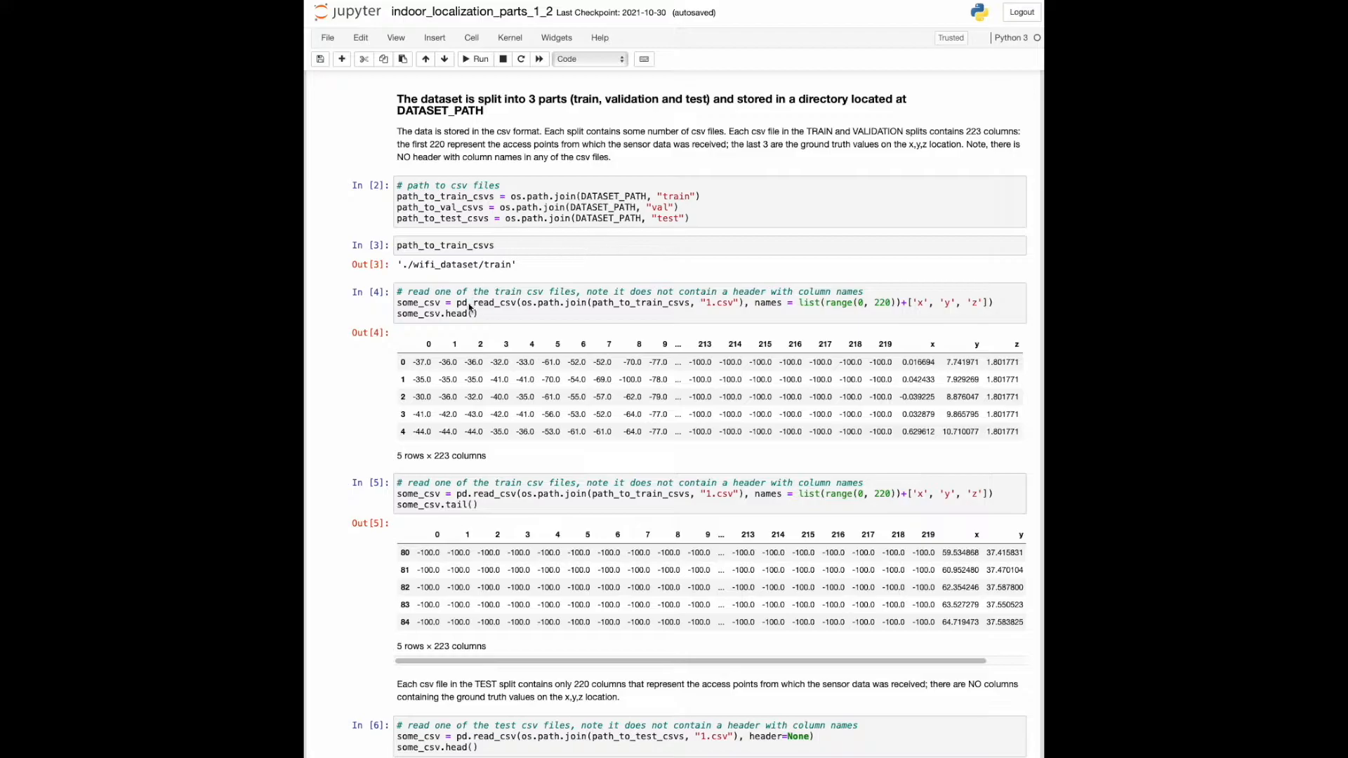
pyautogui.moveTo(900, 356)
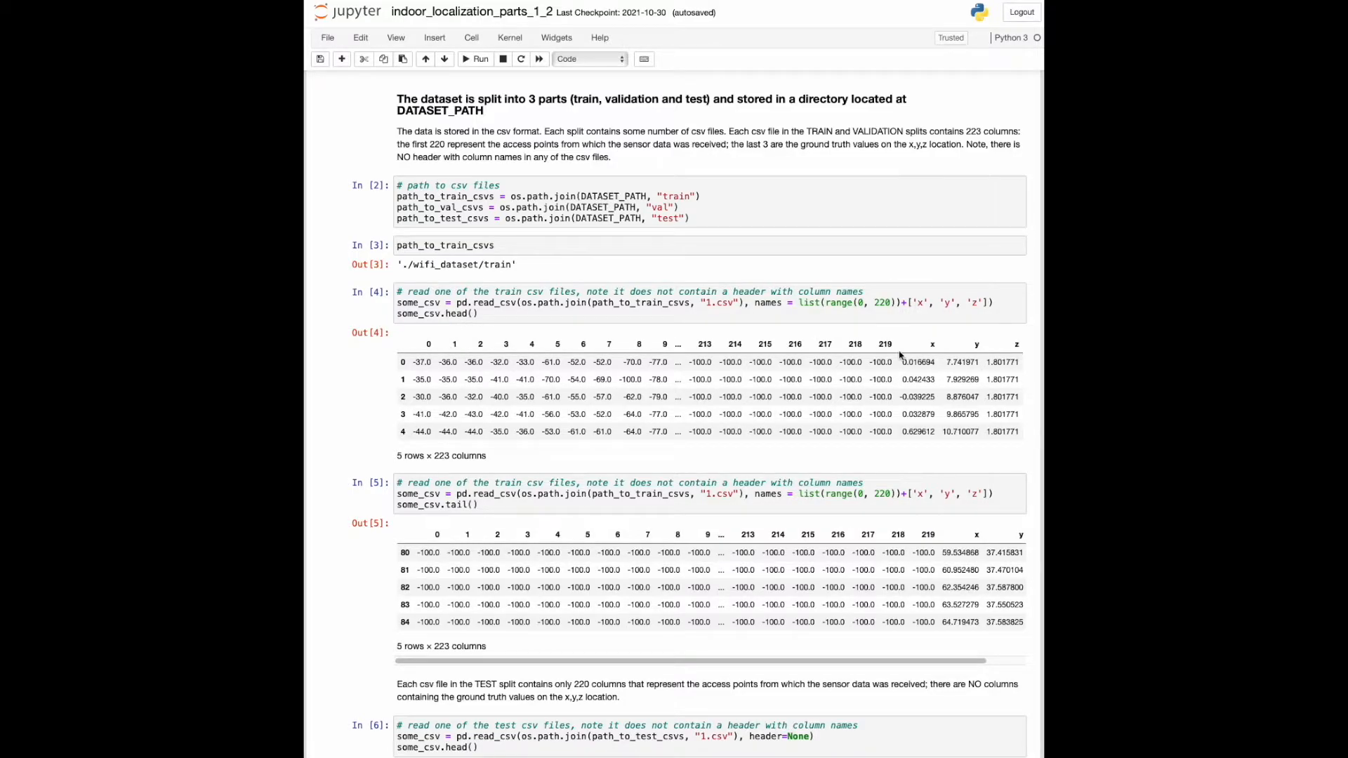
pyautogui.moveTo(974, 392)
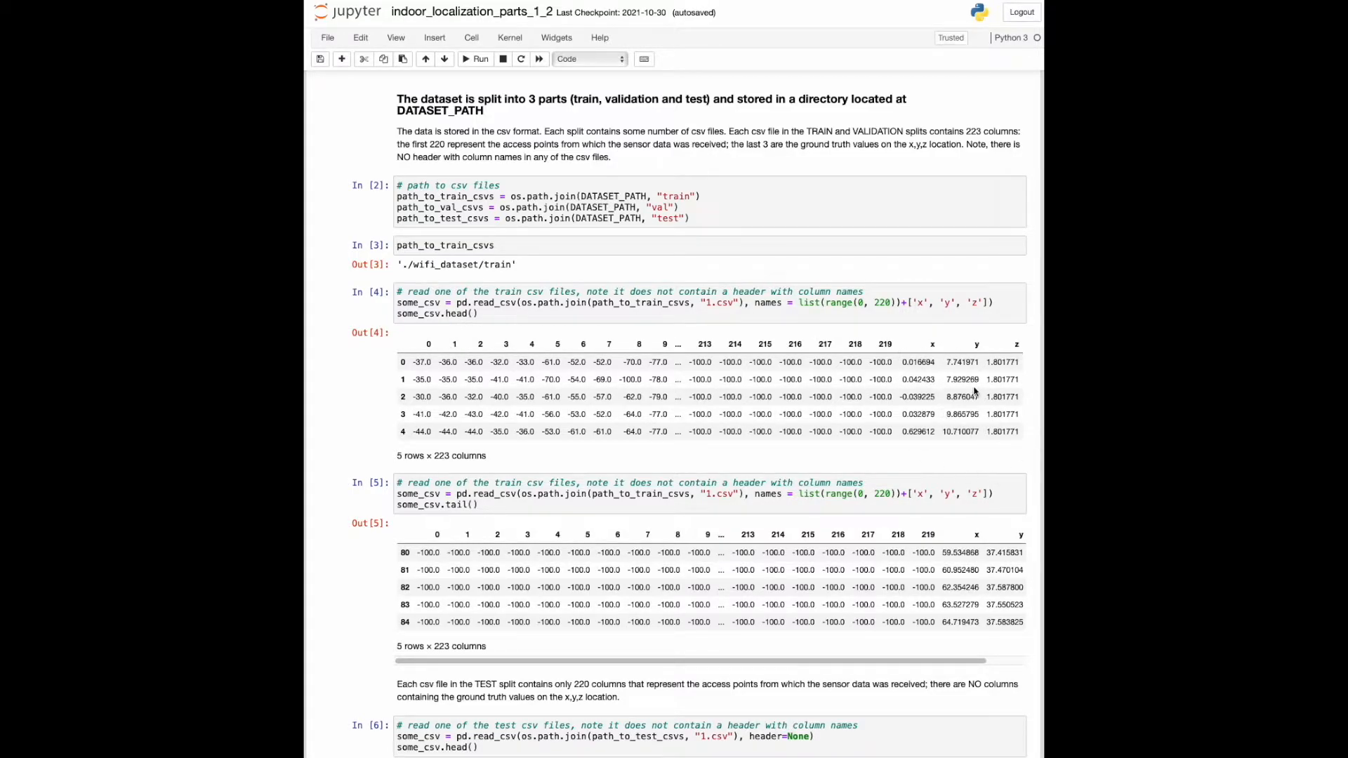
pyautogui.scroll(-3)
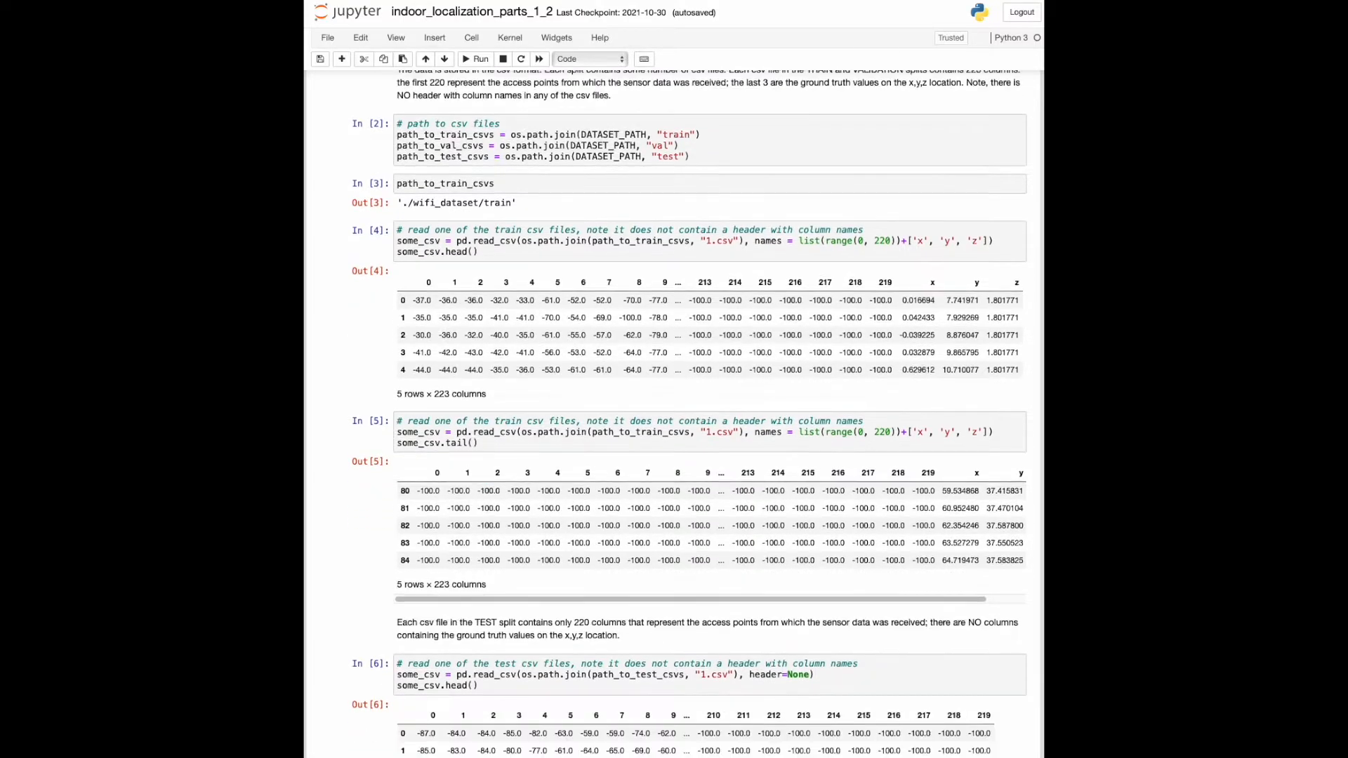
# - Scroll to the build_feats and build_feats_targets stubs, then switch to the test-folder file browser
pyautogui.scroll(-3)
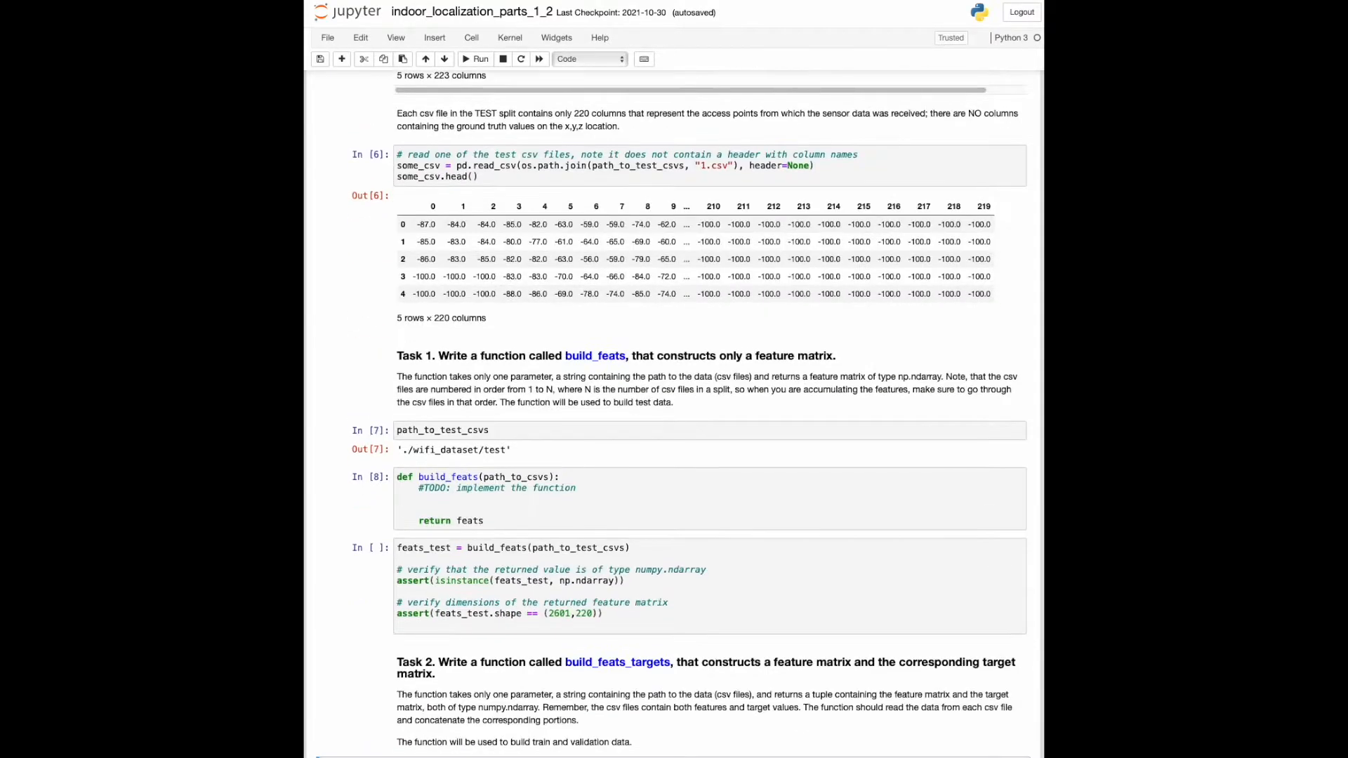
pyautogui.scroll(-3)
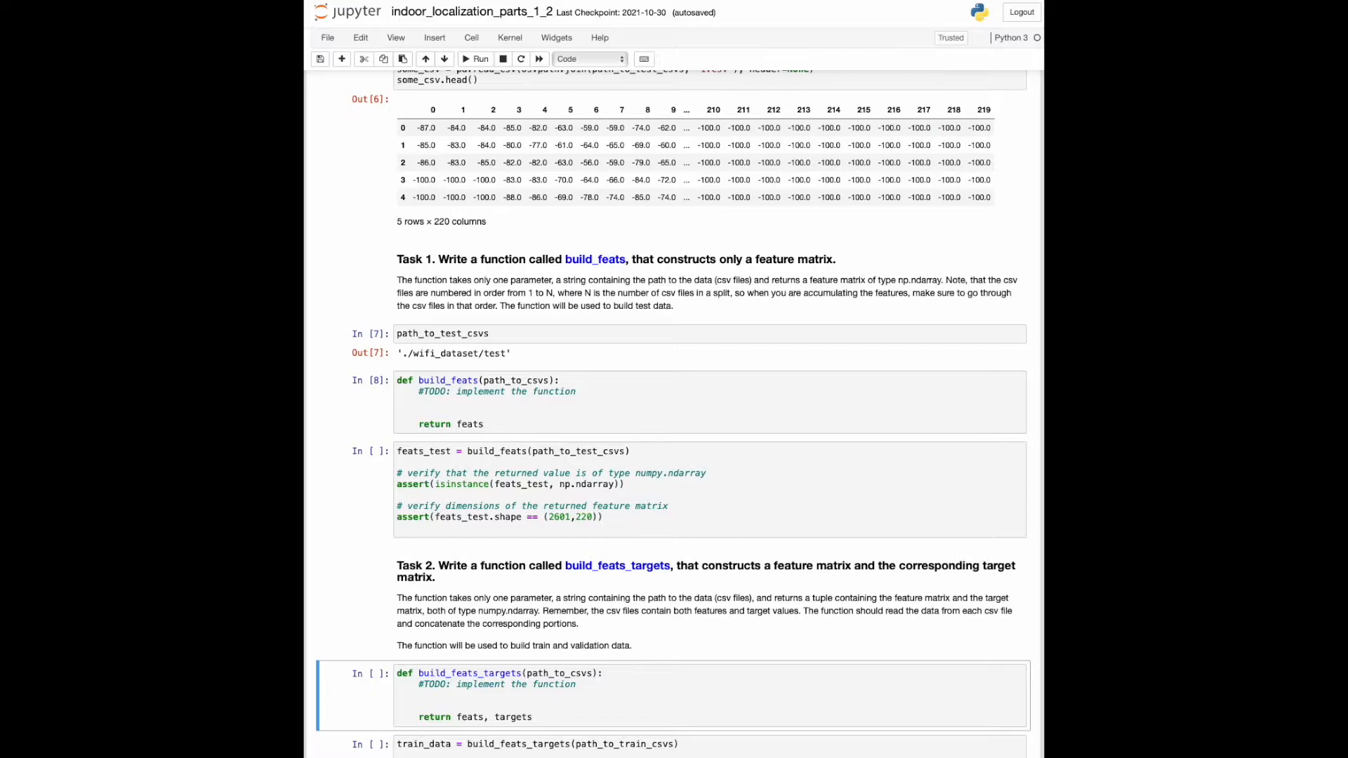
pyautogui.moveTo(670, 199)
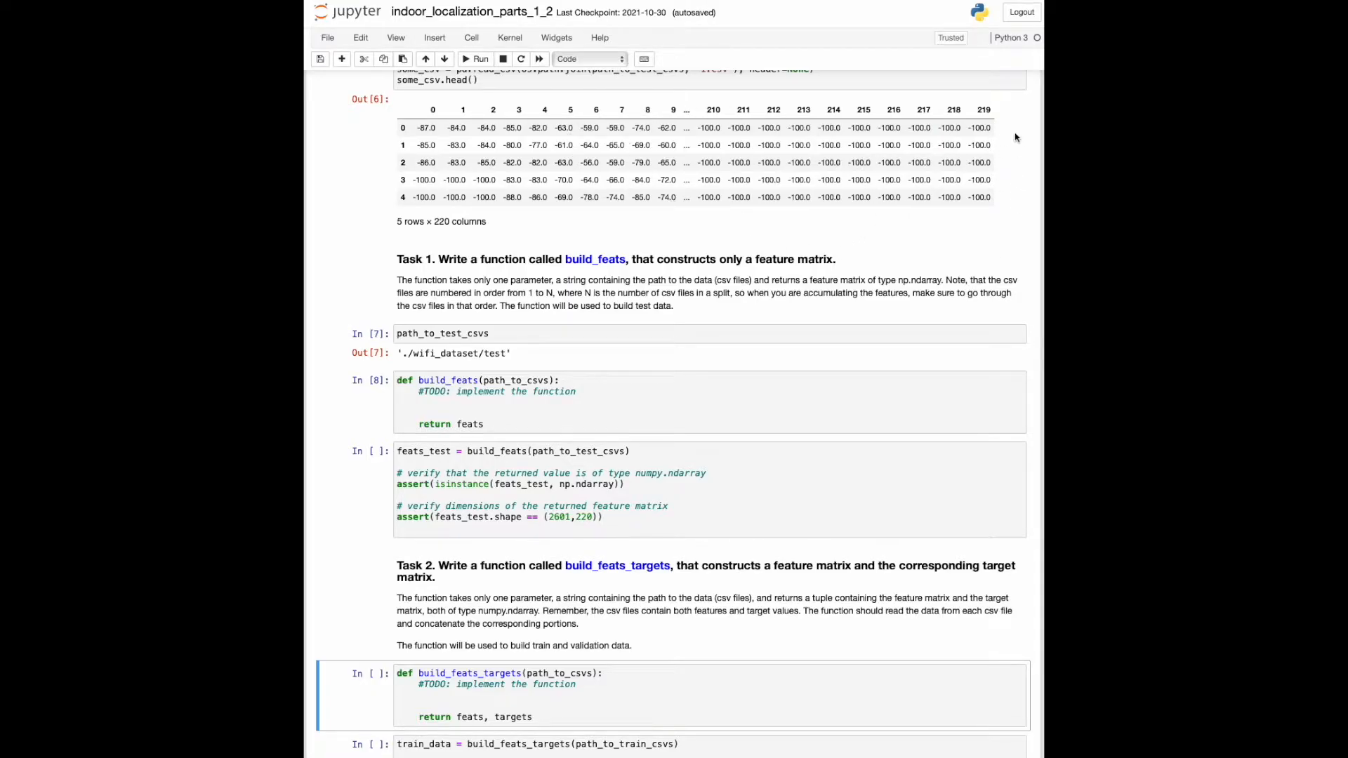
pyautogui.click(347, 11)
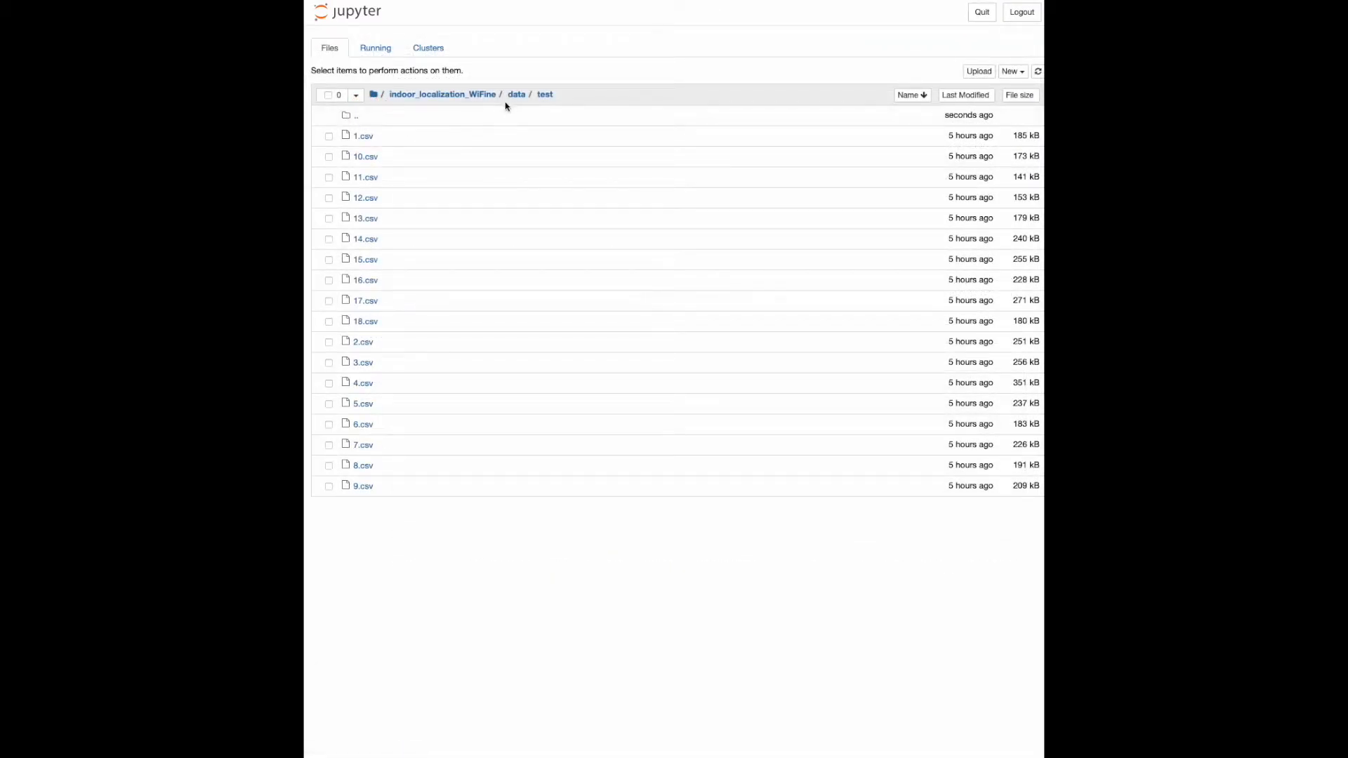
pyautogui.moveTo(559, 100)
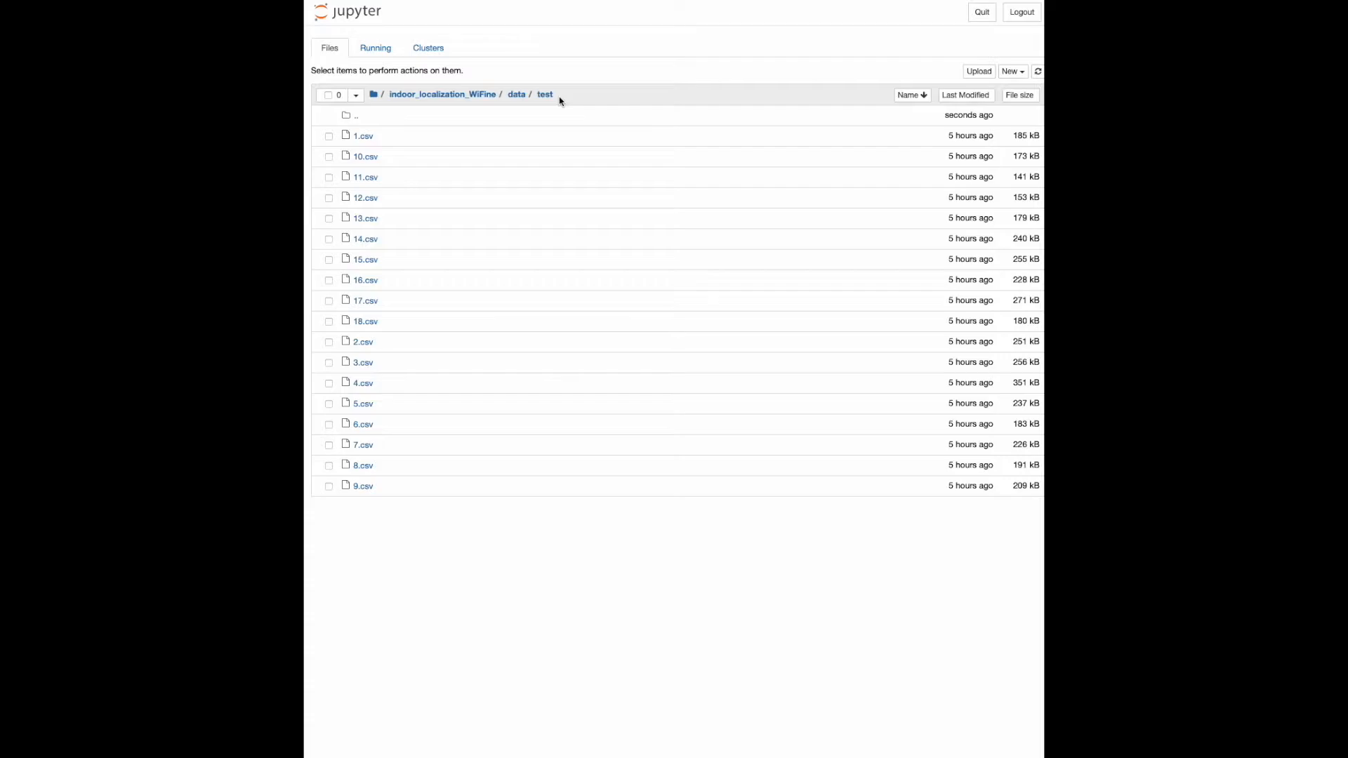
pyautogui.moveTo(364, 321)
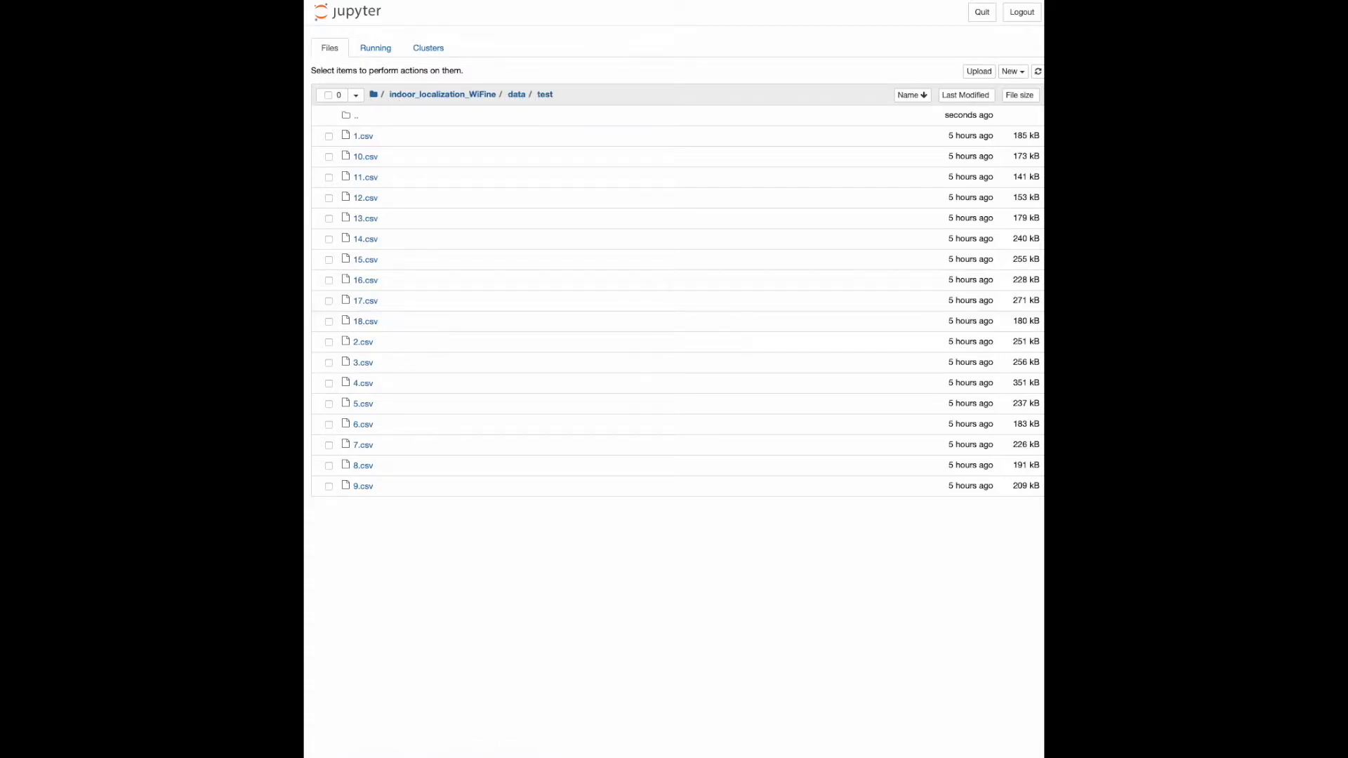
pyautogui.moveTo(427, 142)
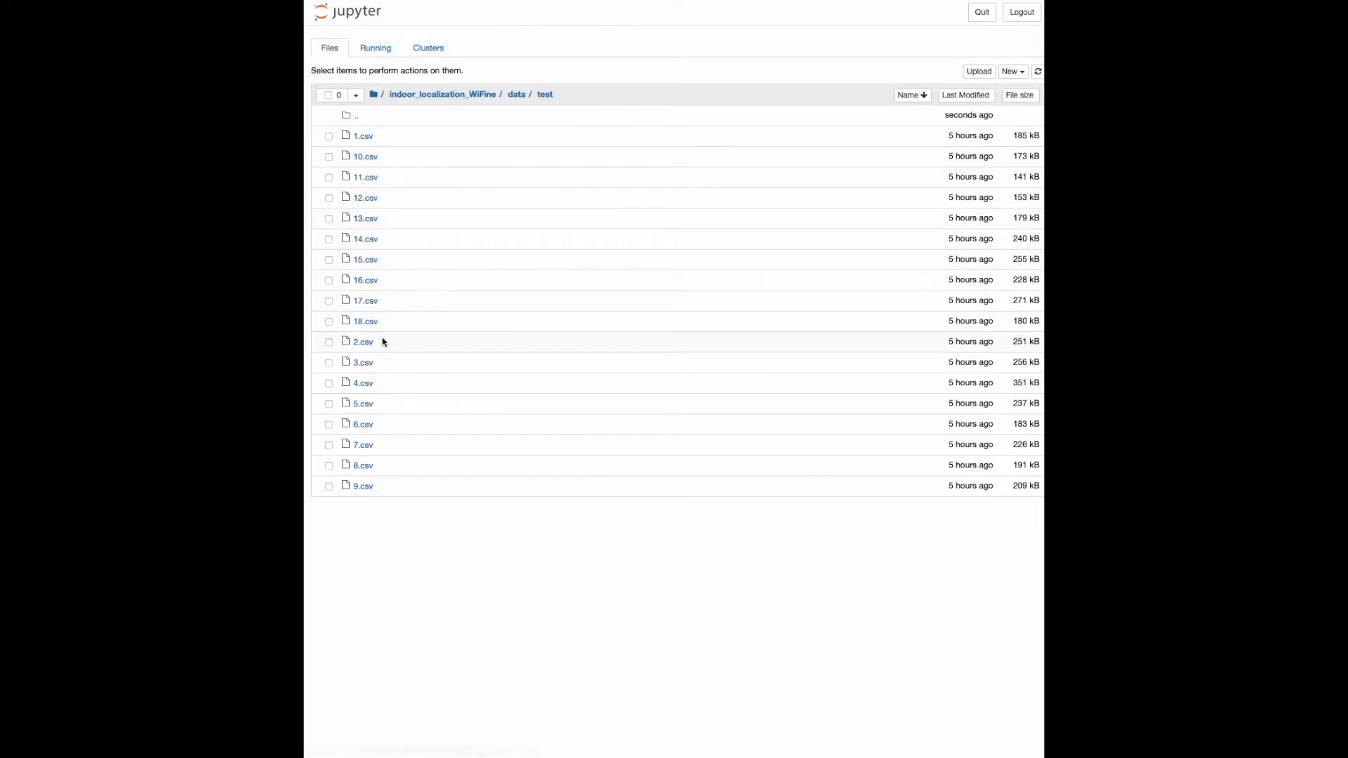
pyautogui.moveTo(382, 321)
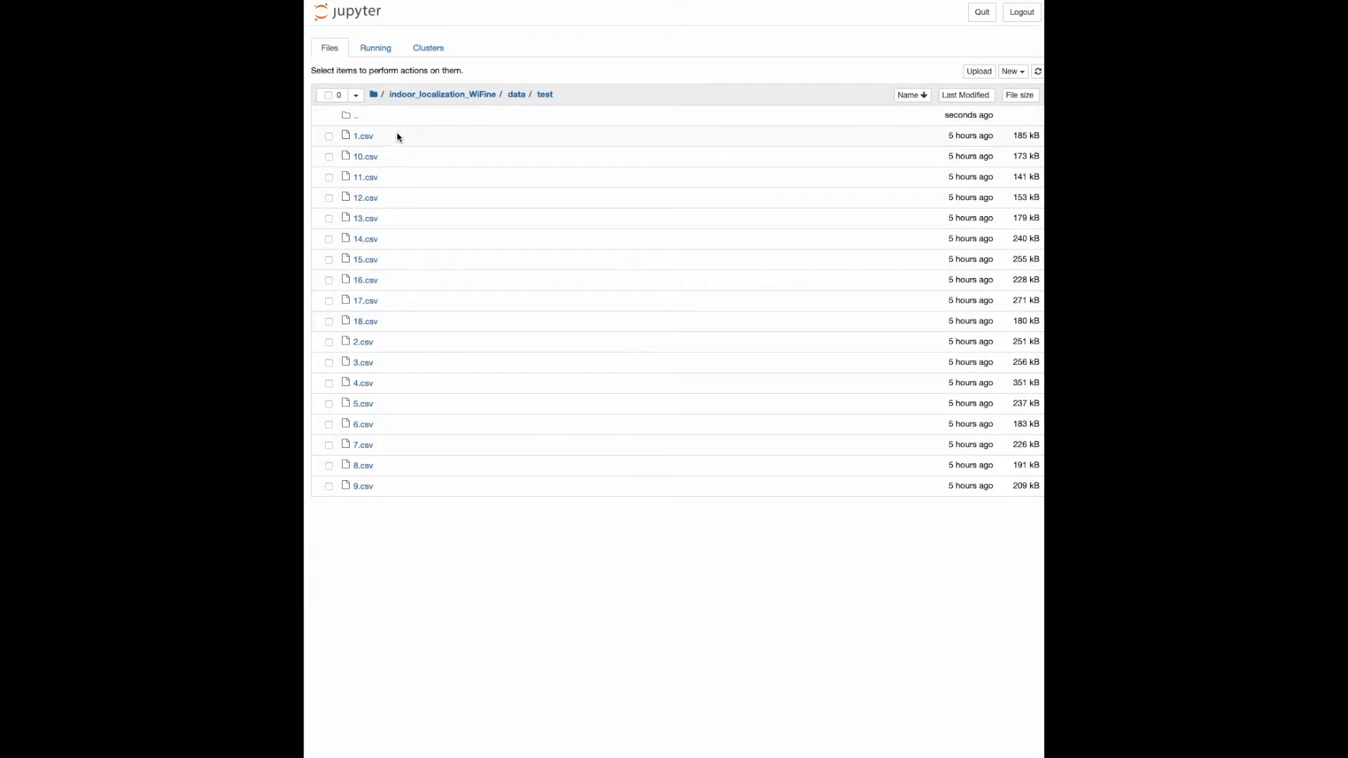
pyautogui.moveTo(329, 355)
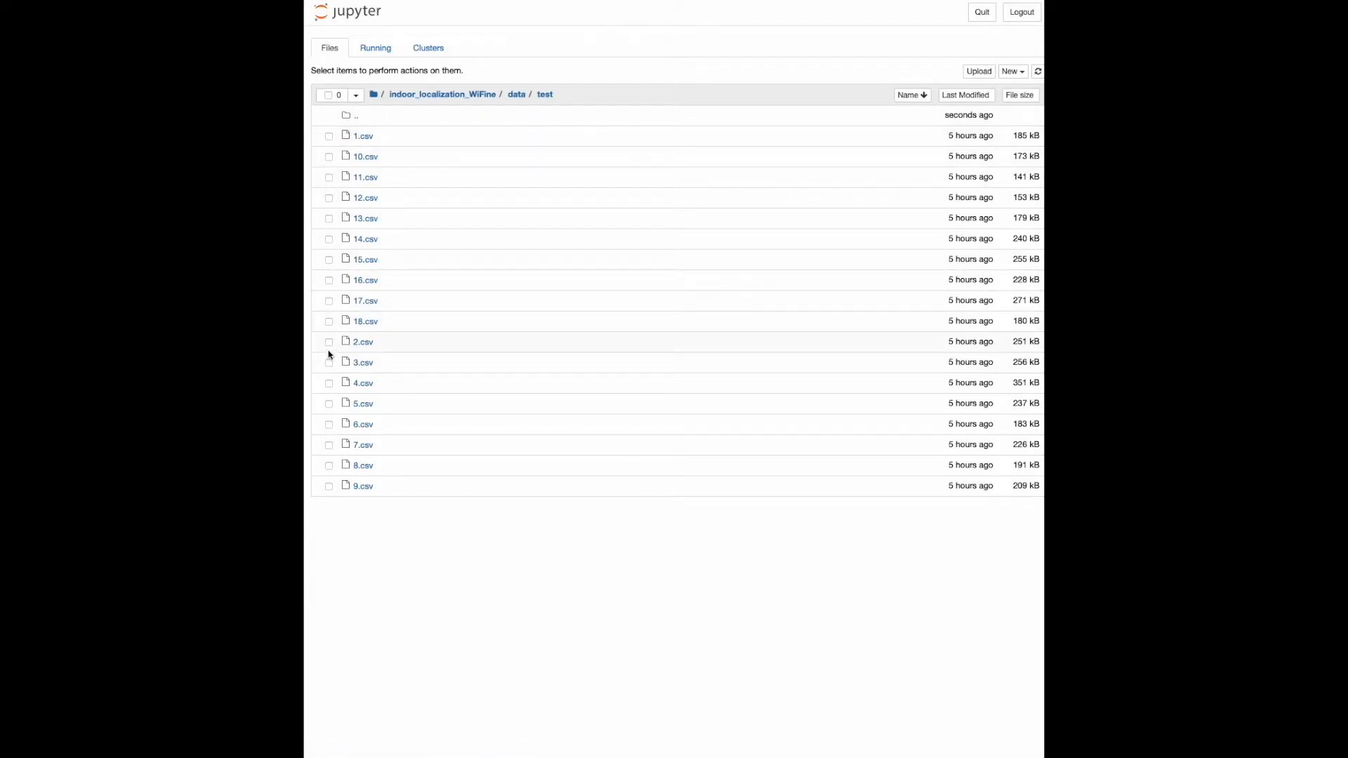
pyautogui.moveTo(335, 400)
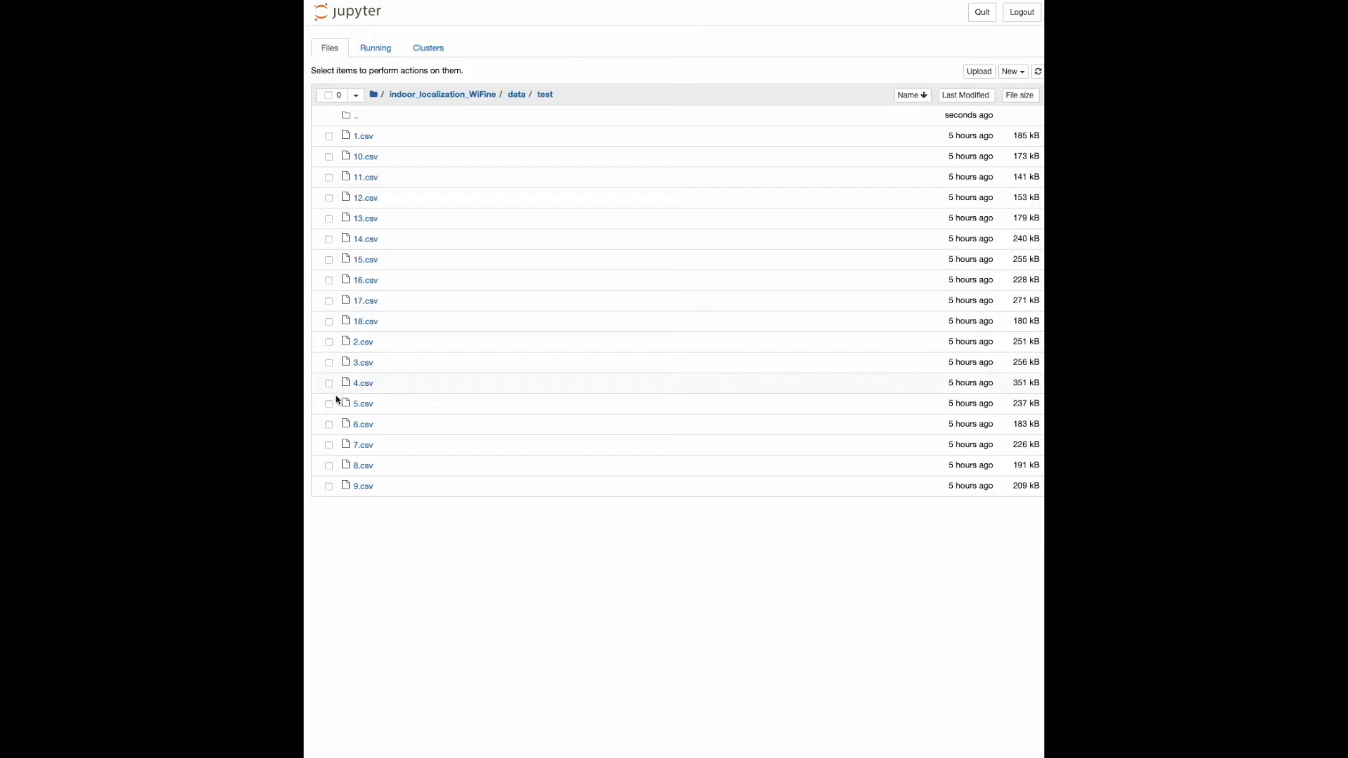
pyautogui.moveTo(325, 504)
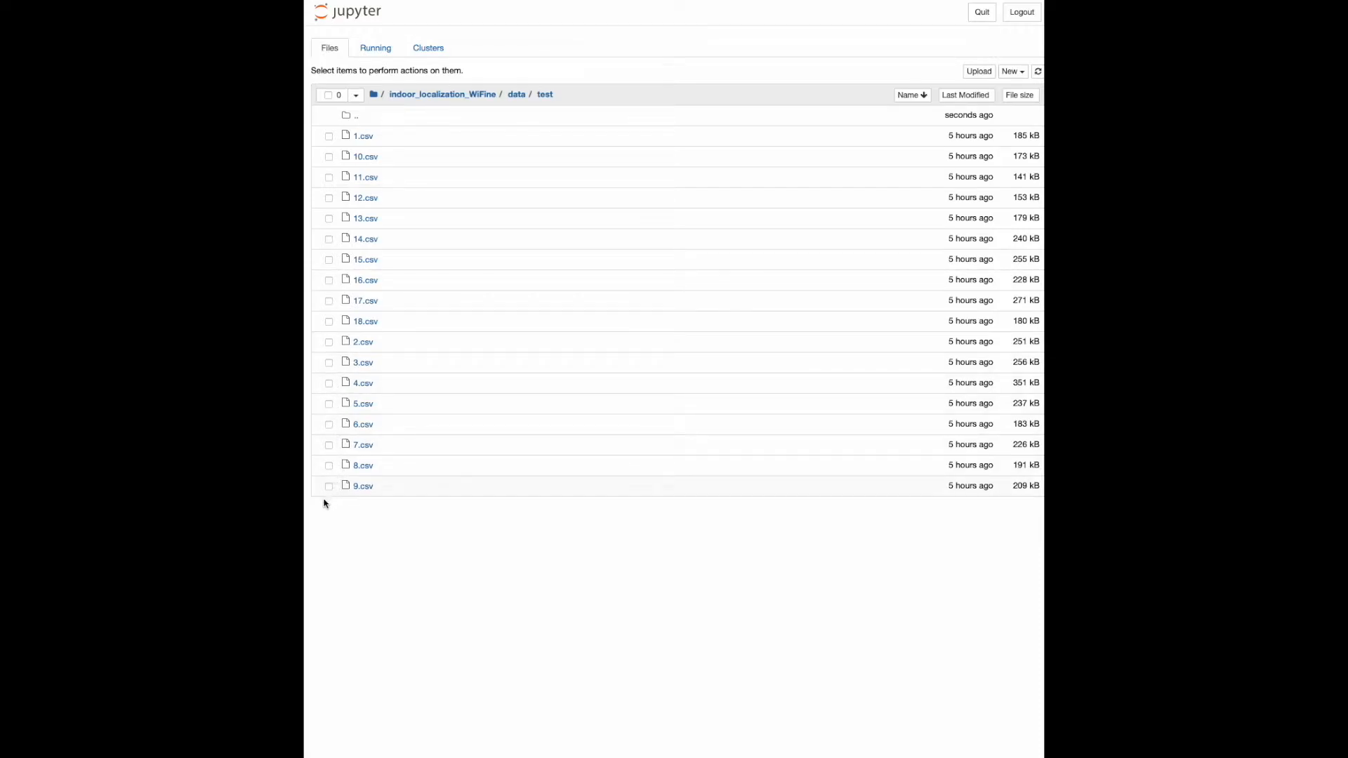
pyautogui.moveTo(331, 185)
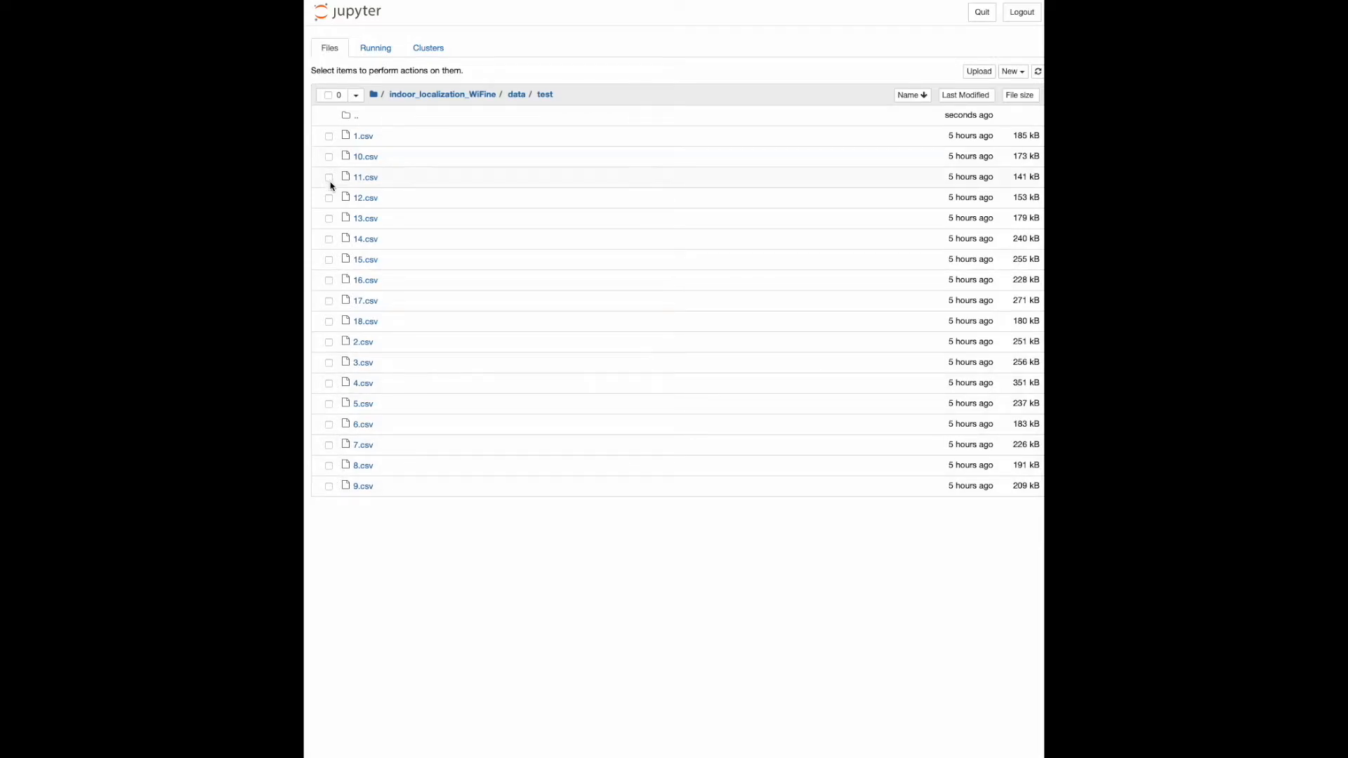
pyautogui.moveTo(344, 298)
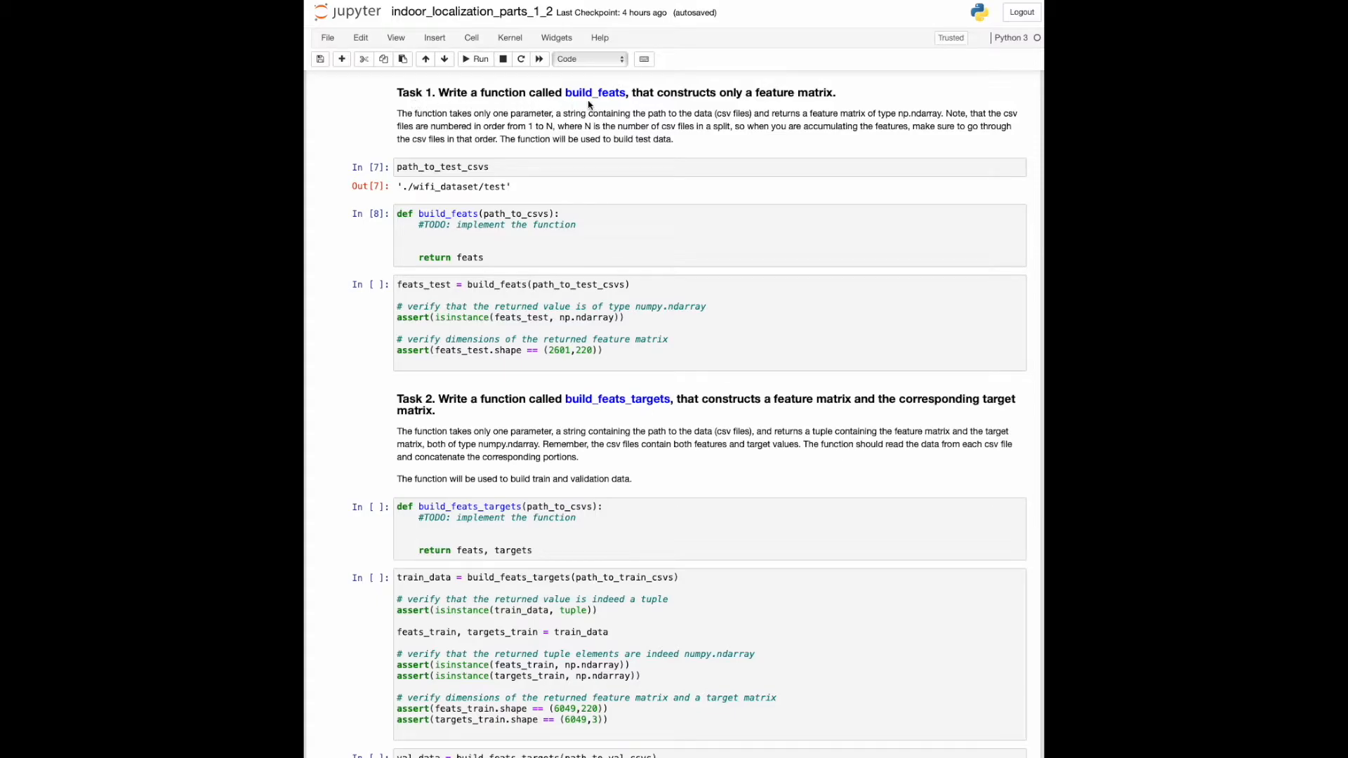
pyautogui.moveTo(800, 105)
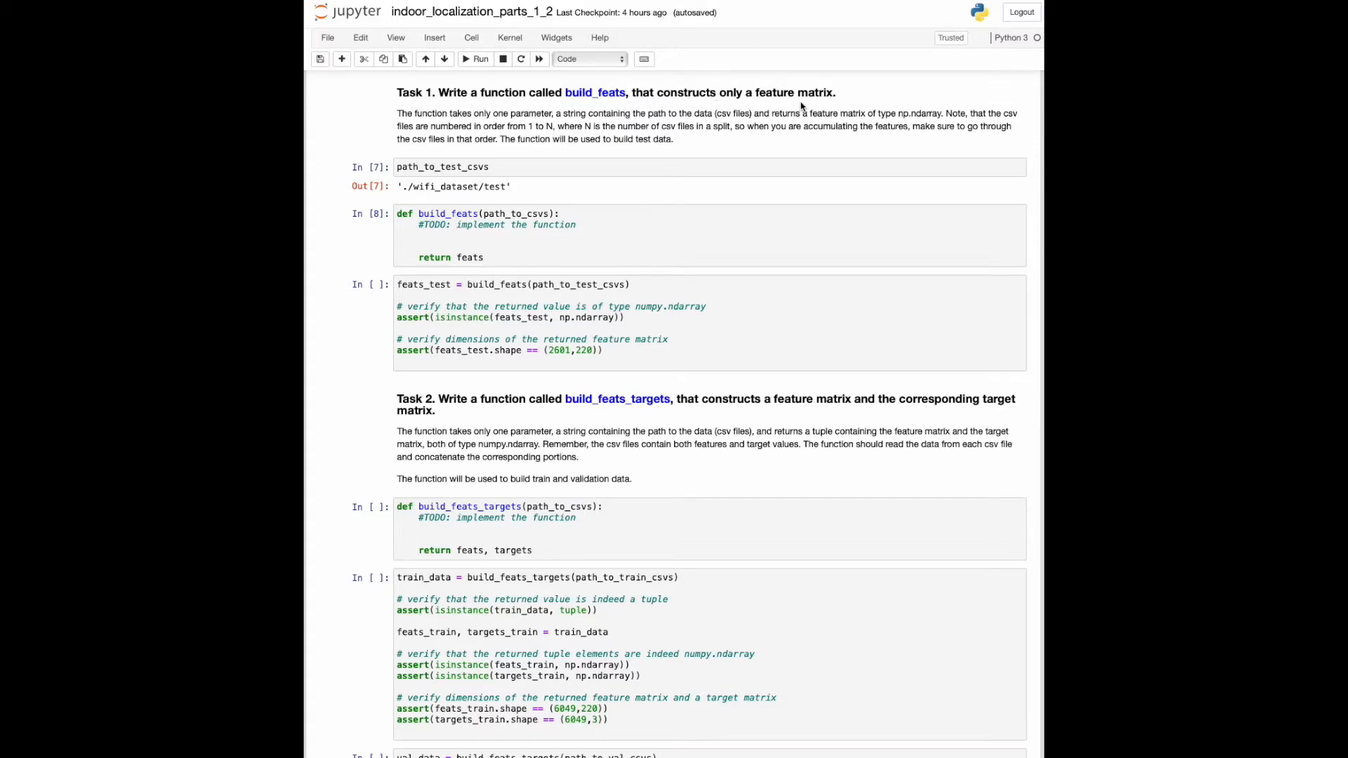
pyautogui.moveTo(509, 234)
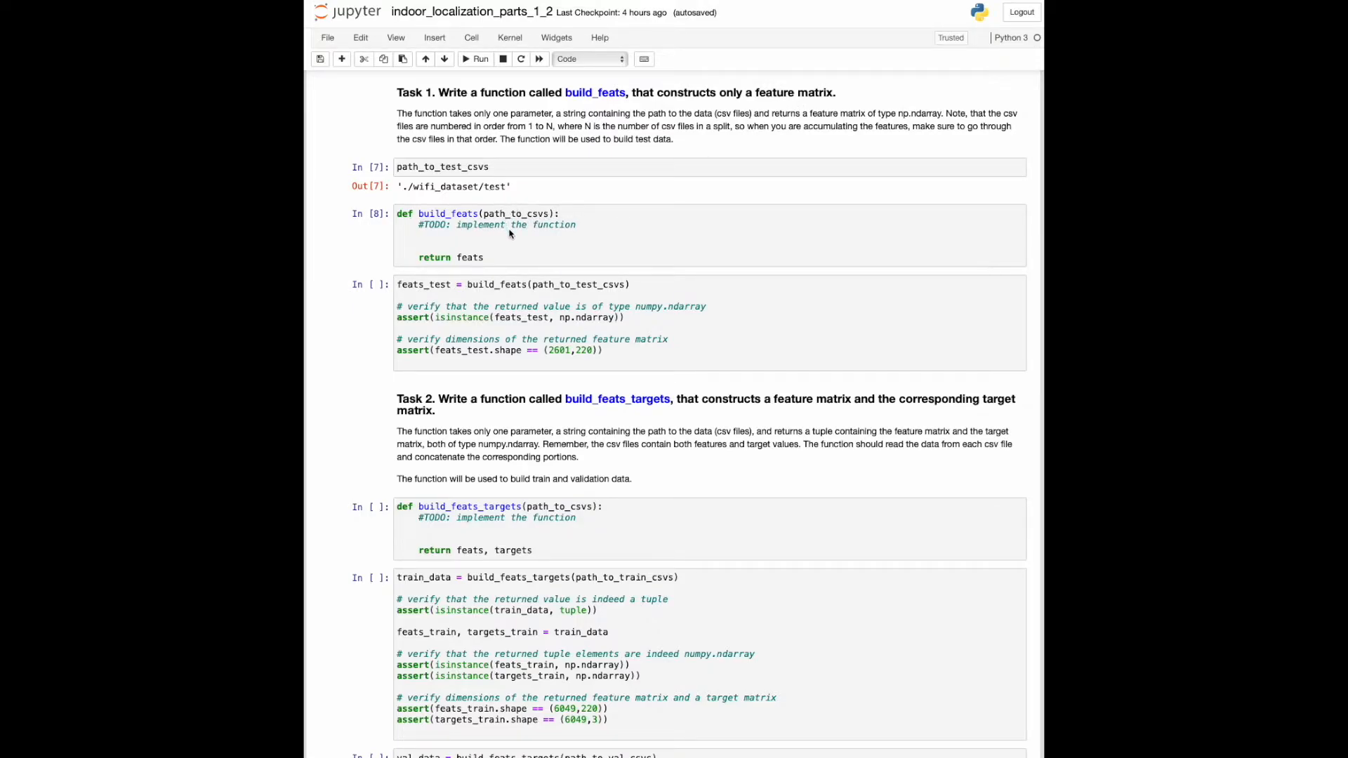
pyautogui.moveTo(380, 298)
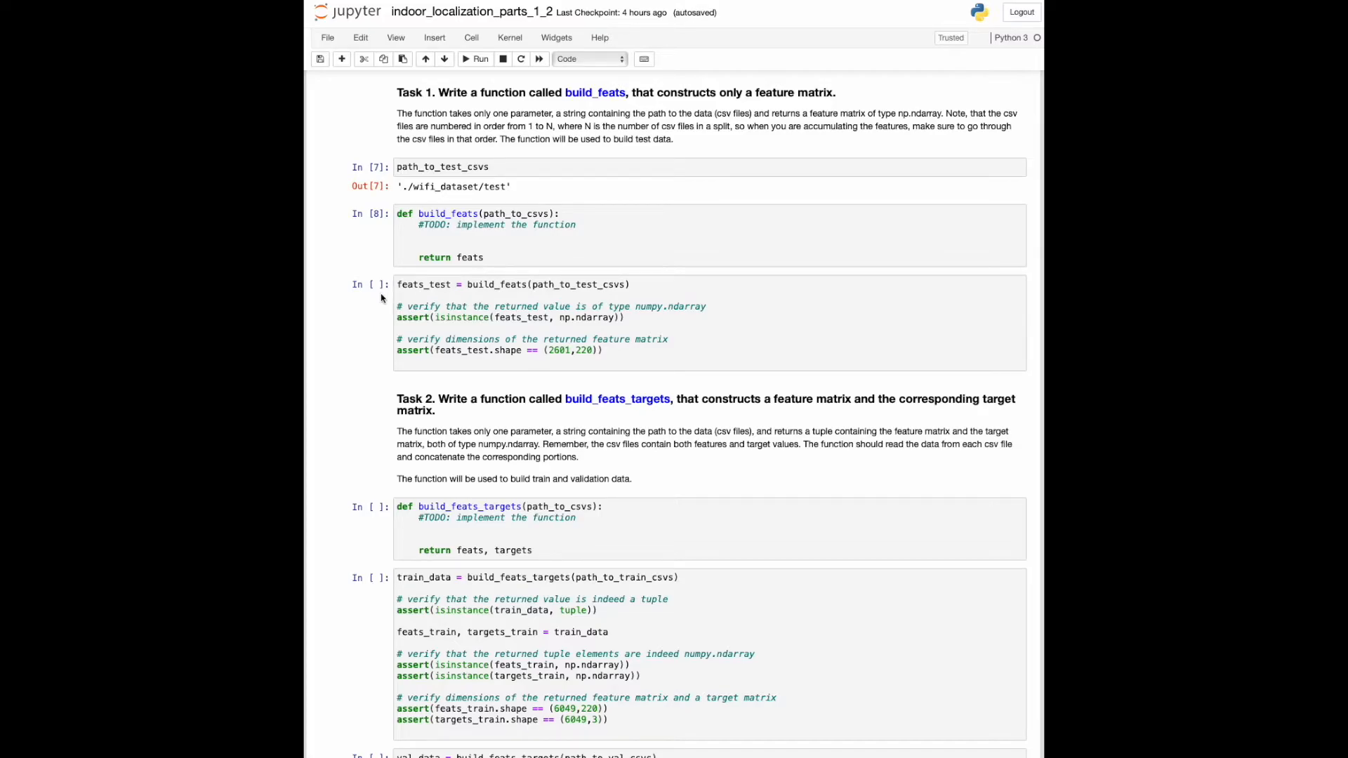
pyautogui.moveTo(665, 411)
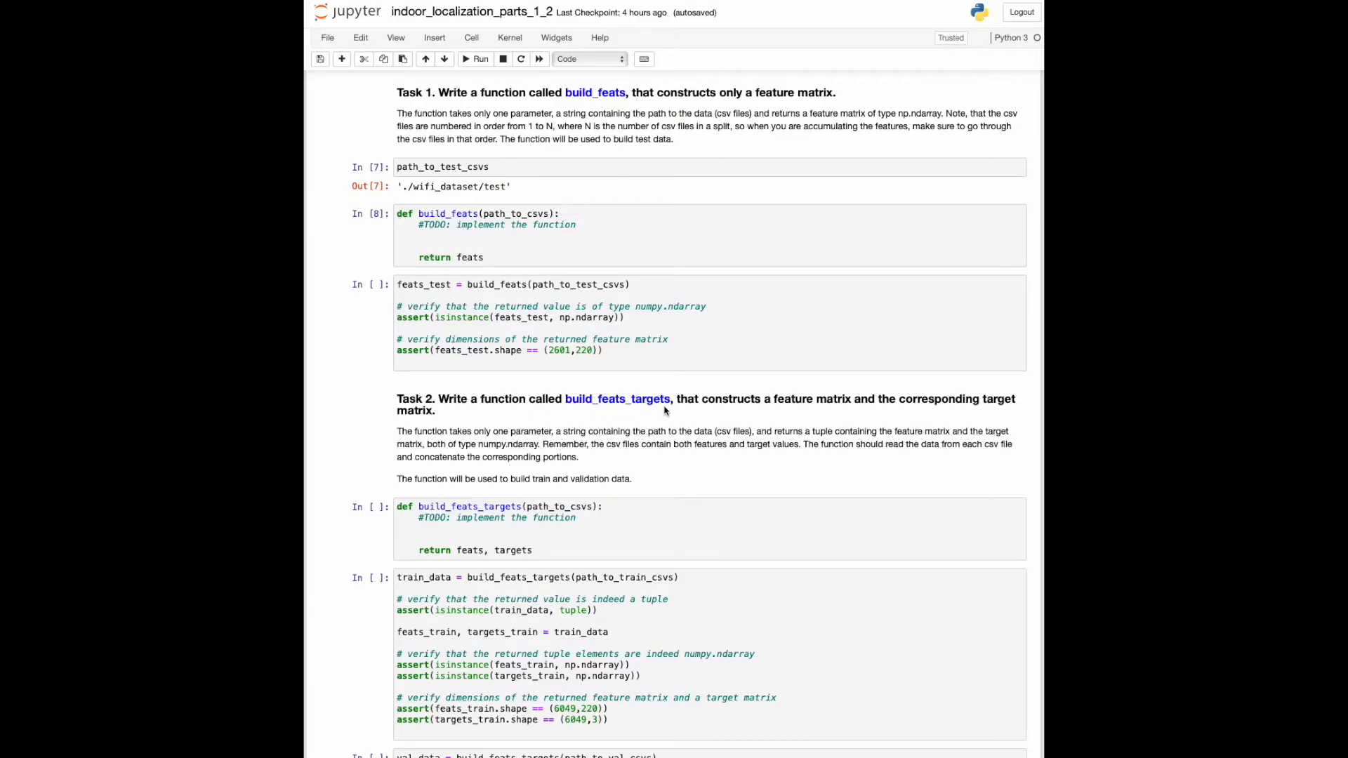
pyautogui.moveTo(599, 484)
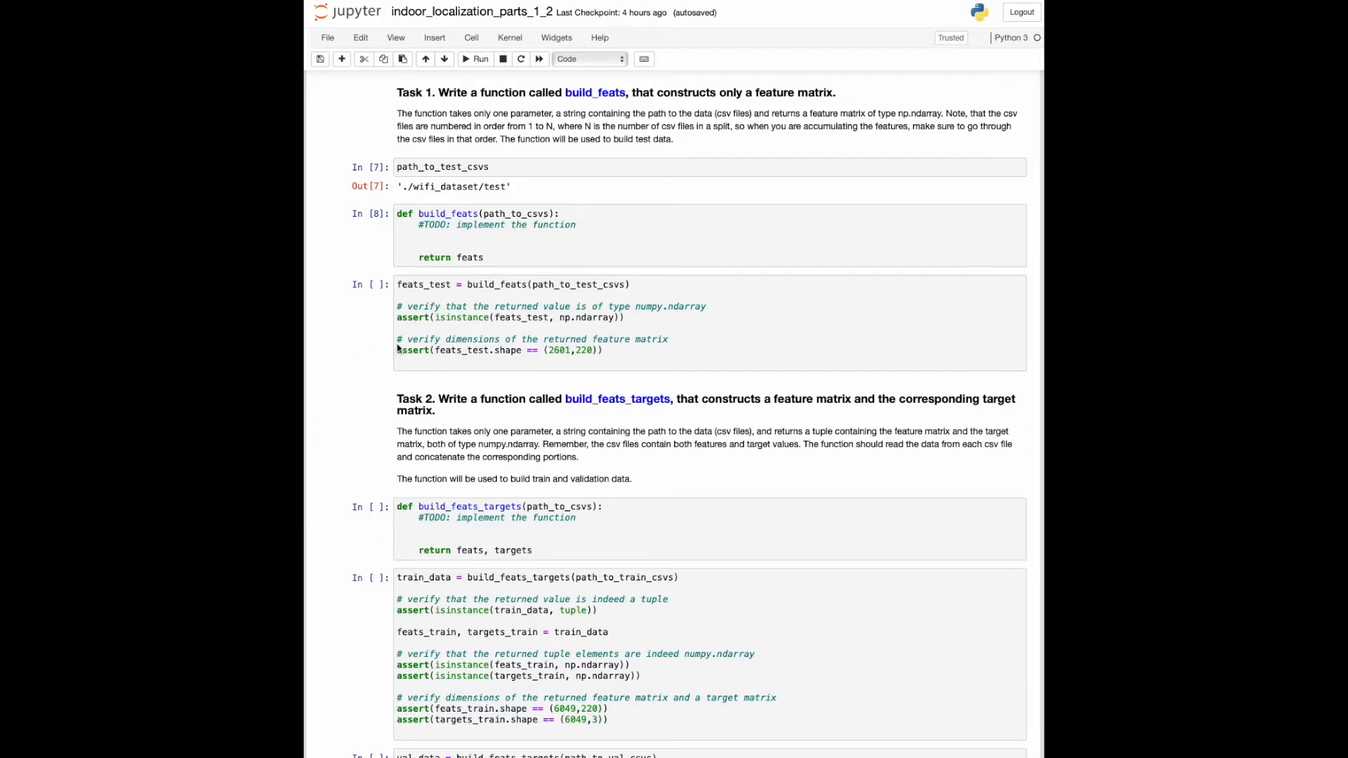
pyautogui.moveTo(640, 329)
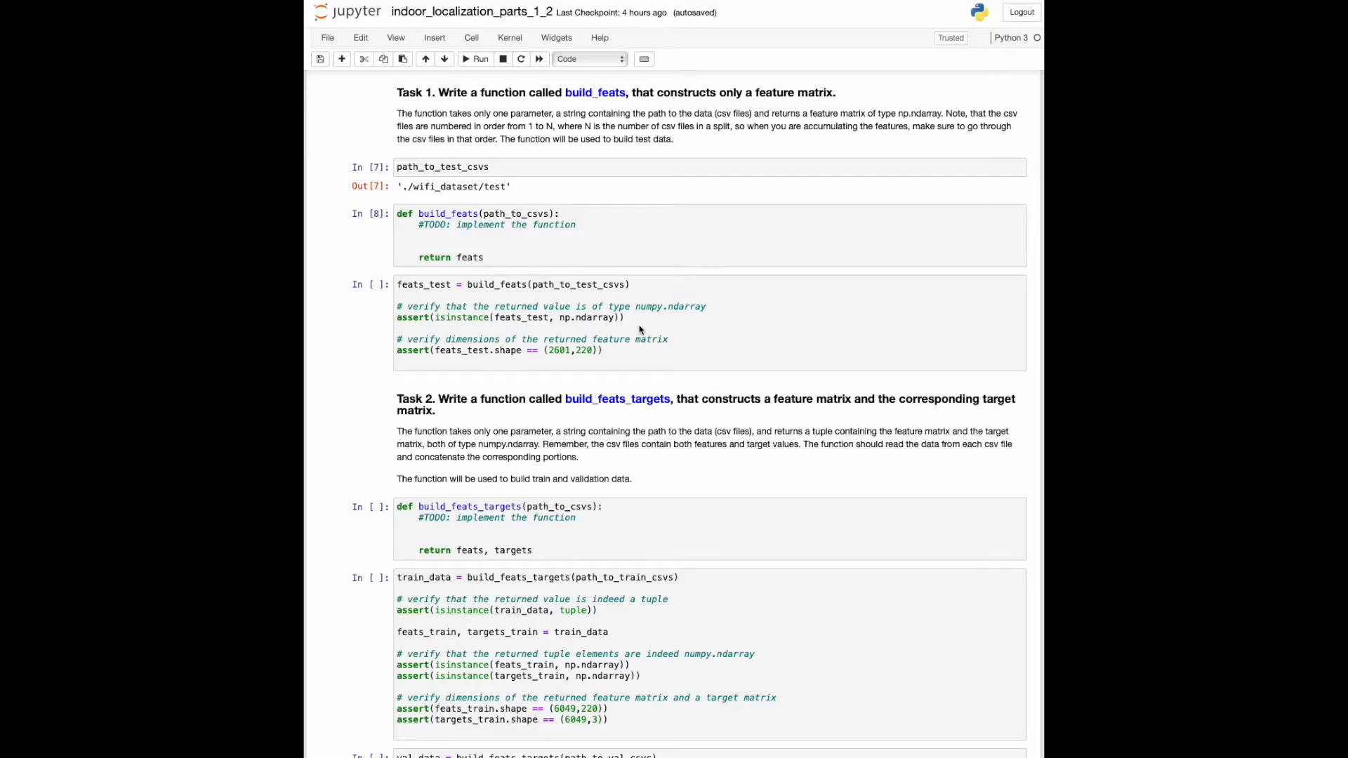
pyautogui.moveTo(576, 365)
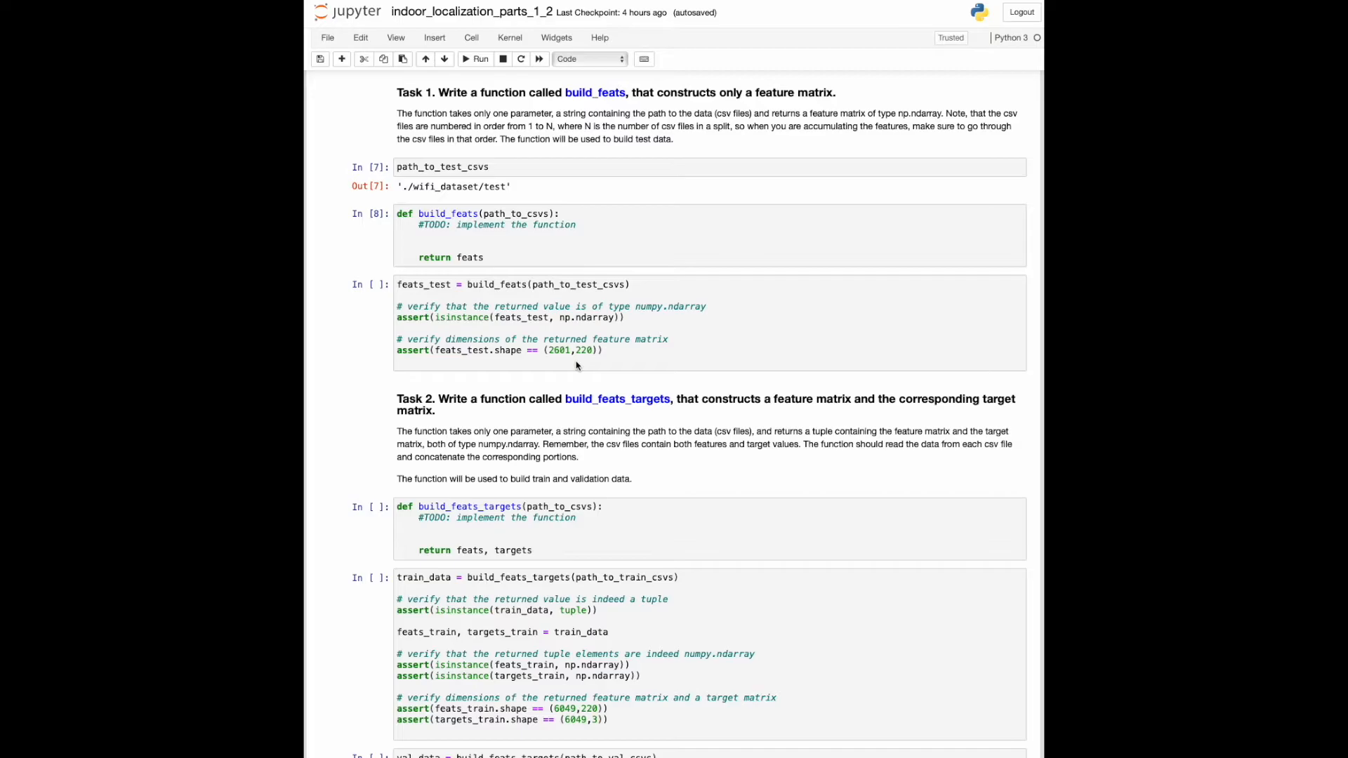
# - Scroll down to the validation-data check and the Part 2 random forest introduction
pyautogui.scroll(-3)
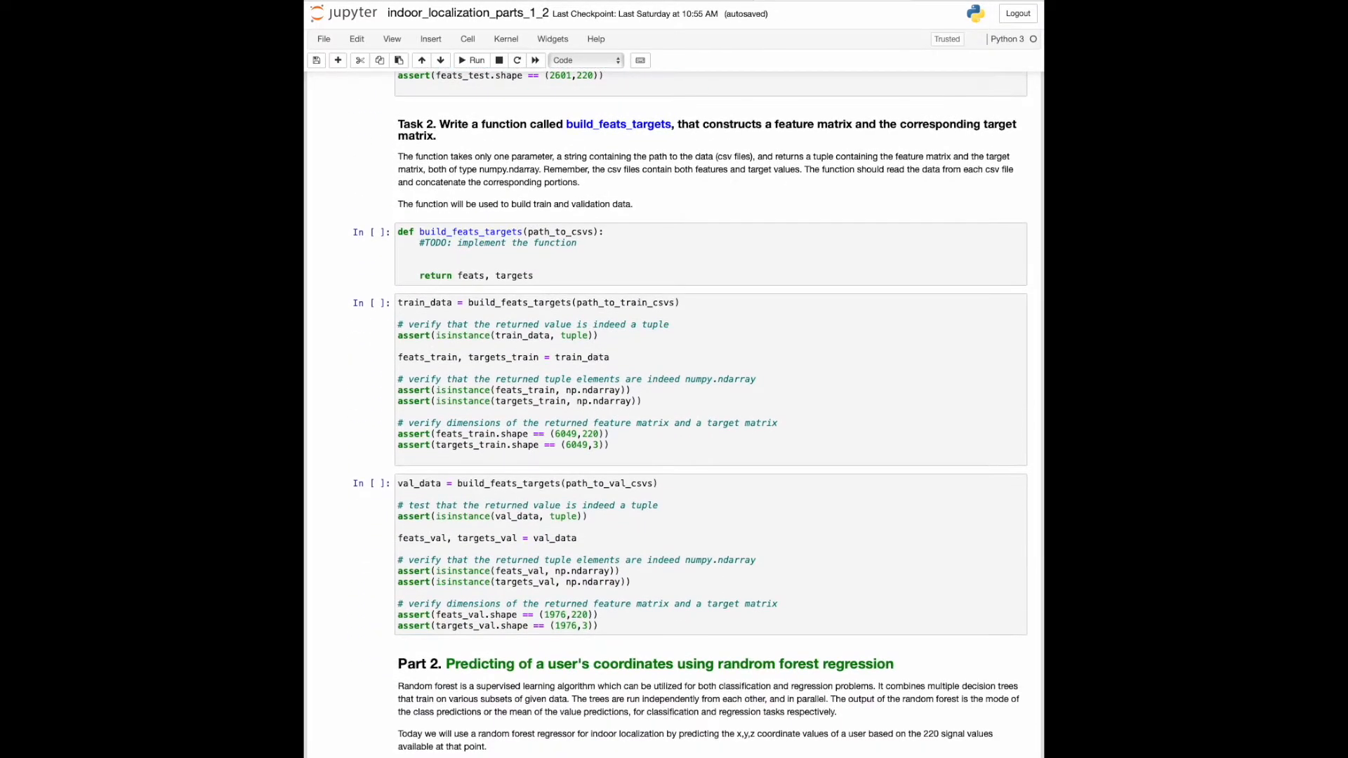
pyautogui.scroll(-3)
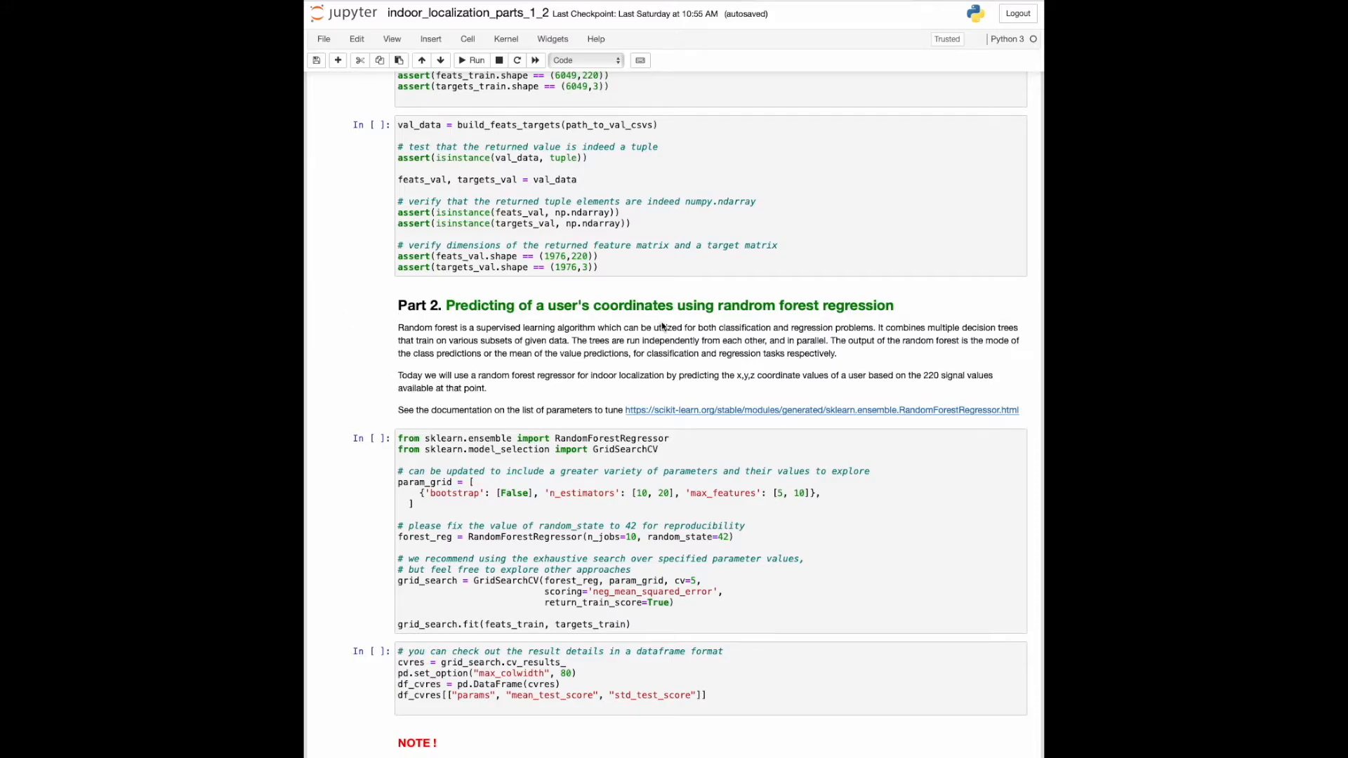
pyautogui.moveTo(912, 325)
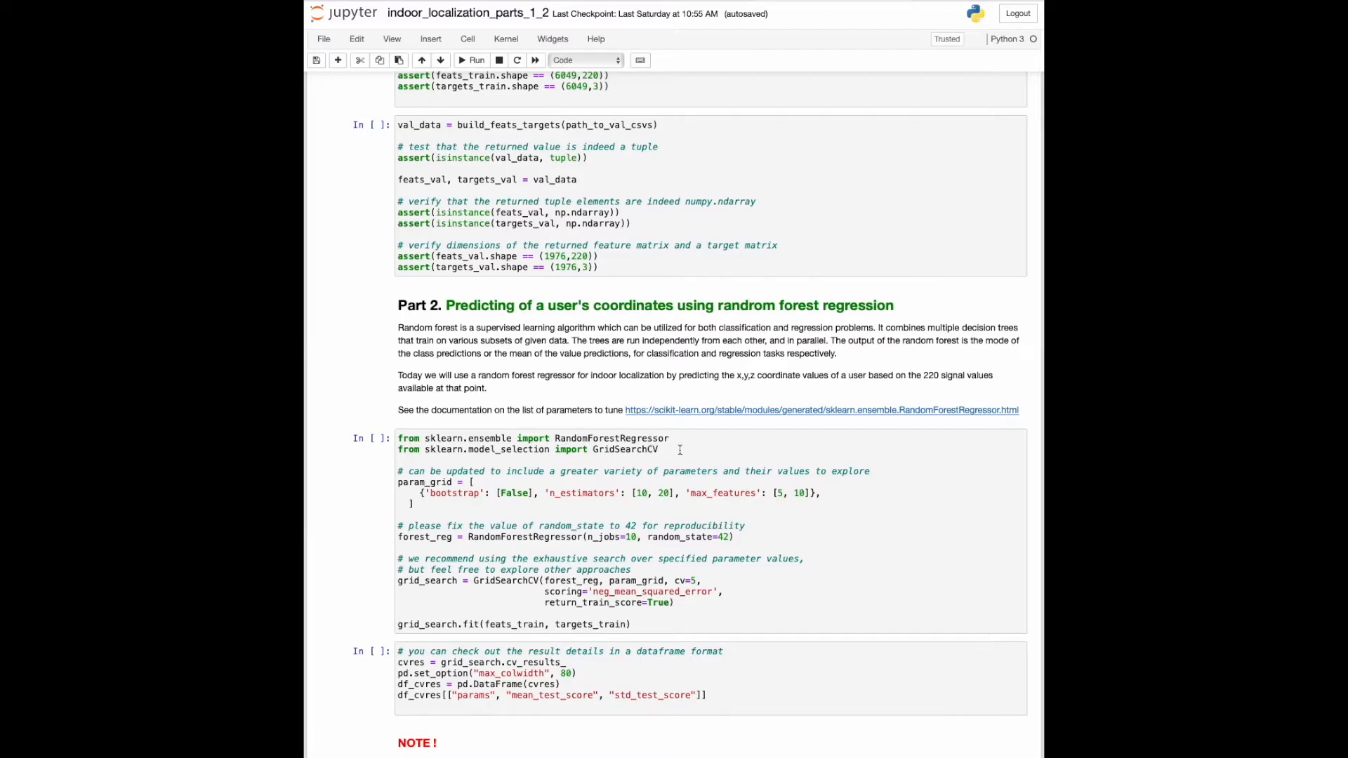
pyautogui.moveTo(658, 450)
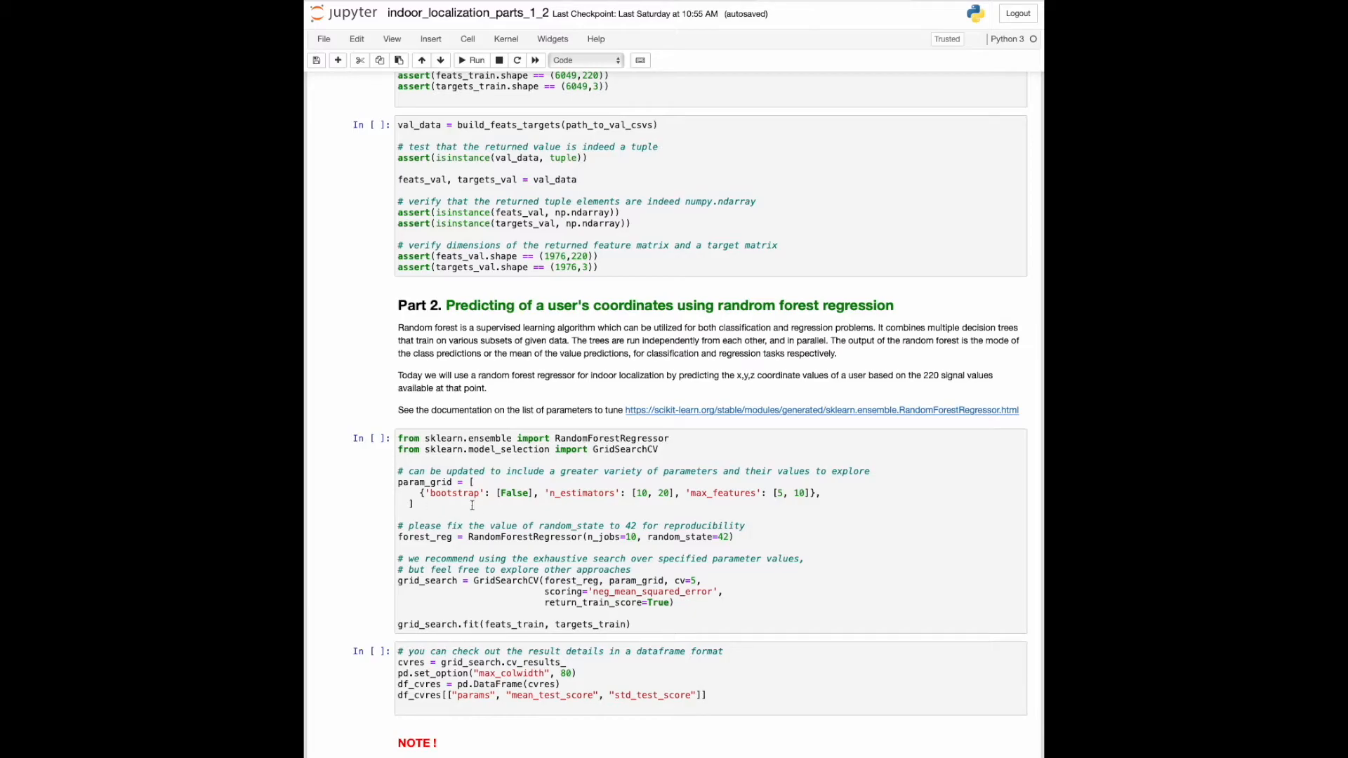
pyautogui.moveTo(800, 521)
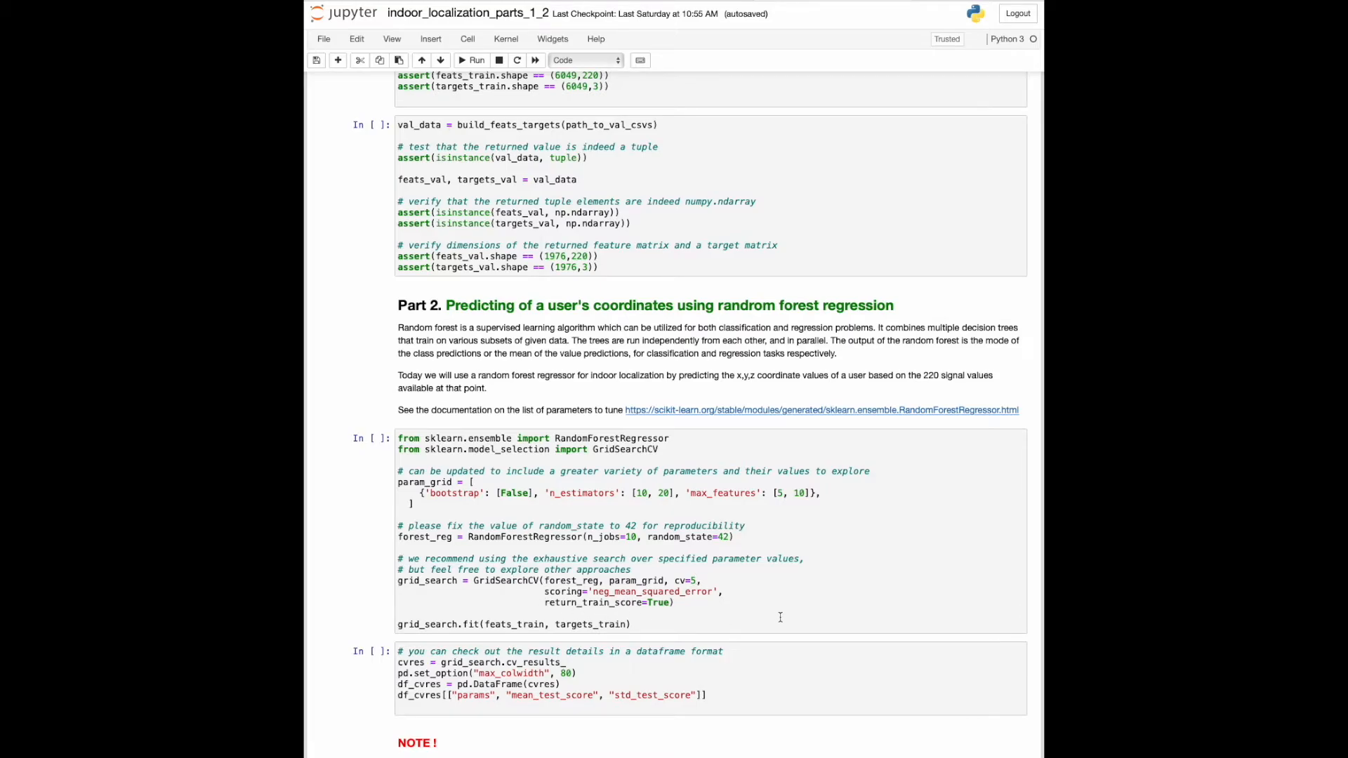
pyautogui.scroll(-3)
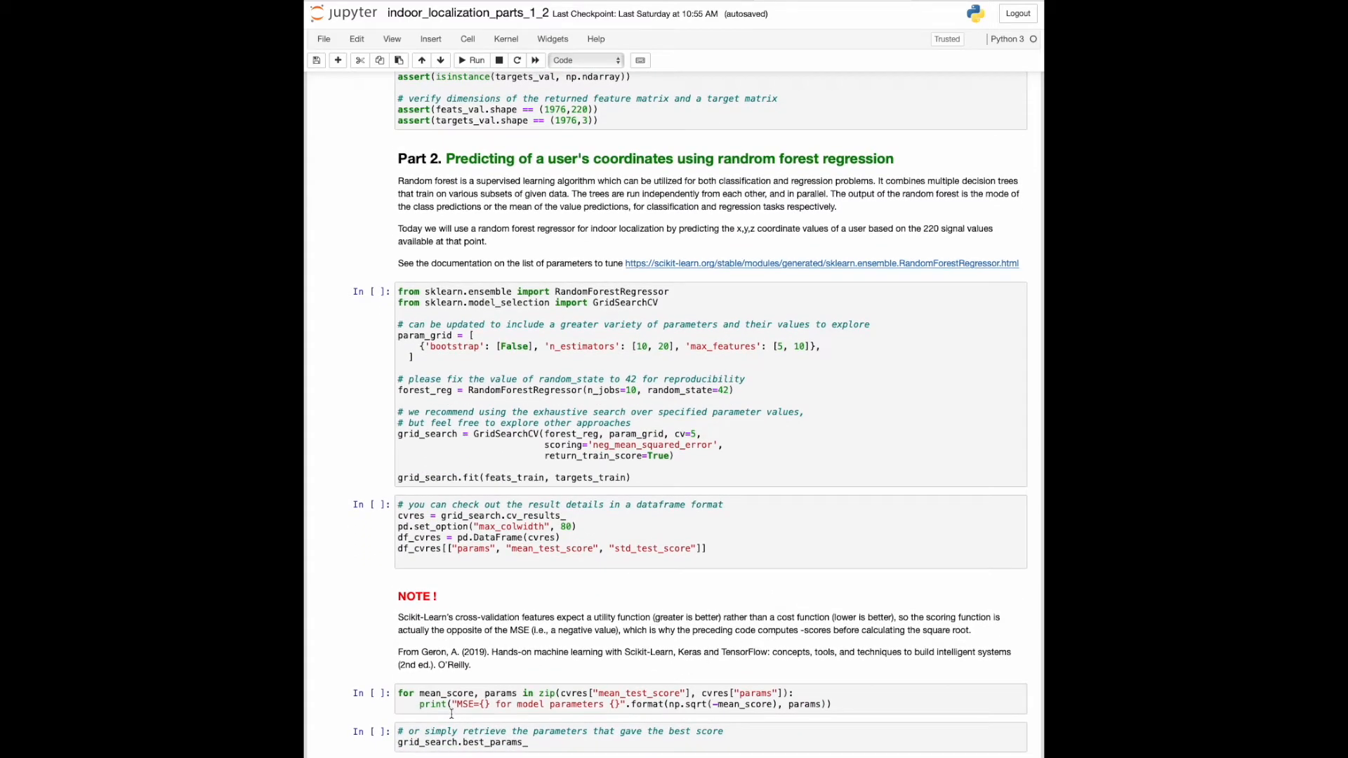
pyautogui.moveTo(789, 712)
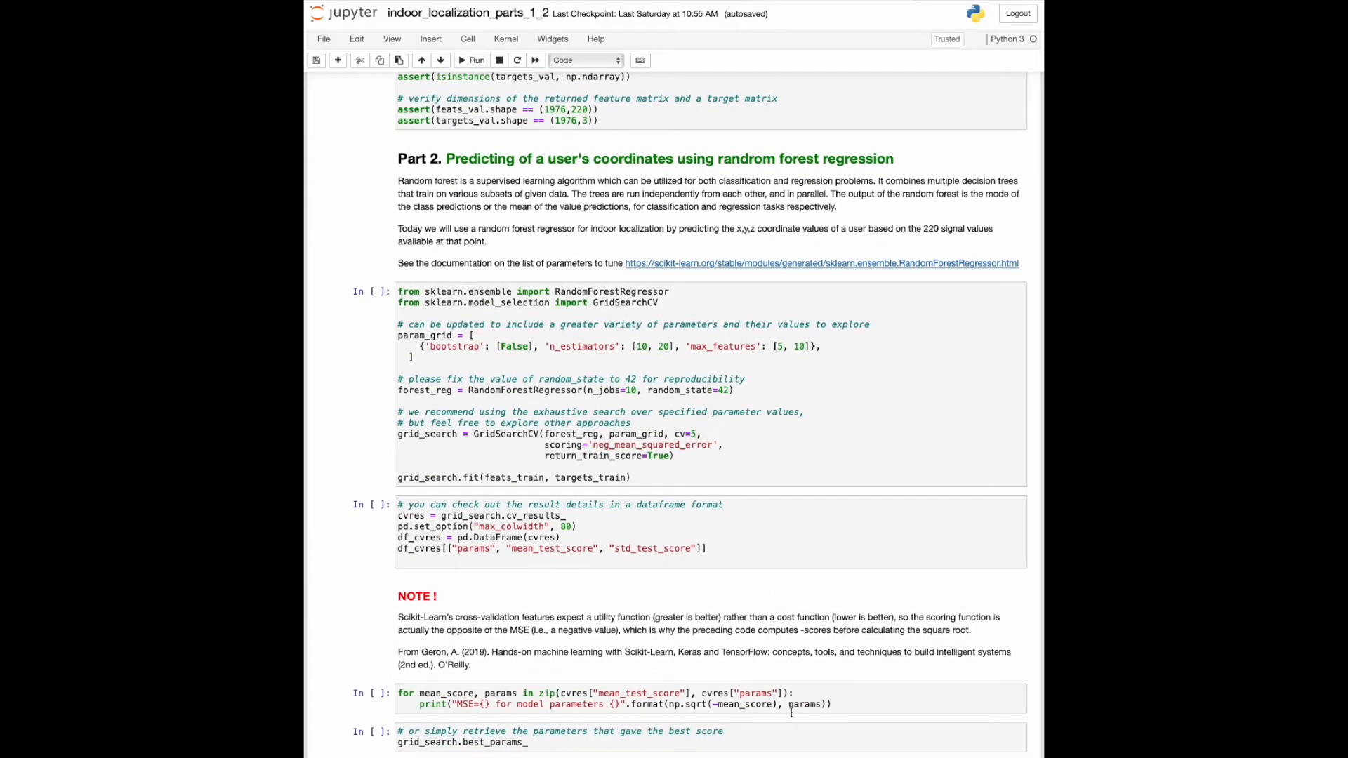
# - Scroll through Task 3 mean_error_dist in the indoor_localization_part_3 notebook
pyautogui.scroll(-3)
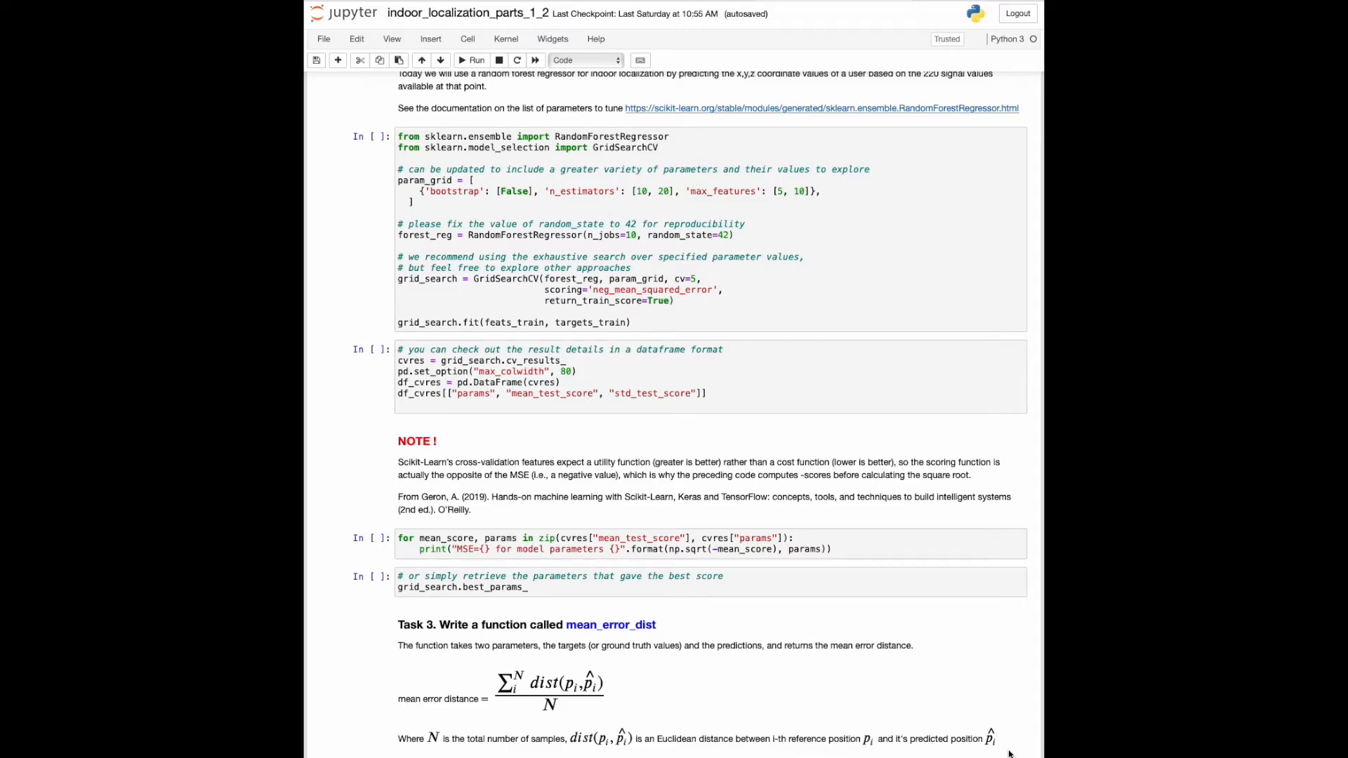
pyautogui.scroll(-3)
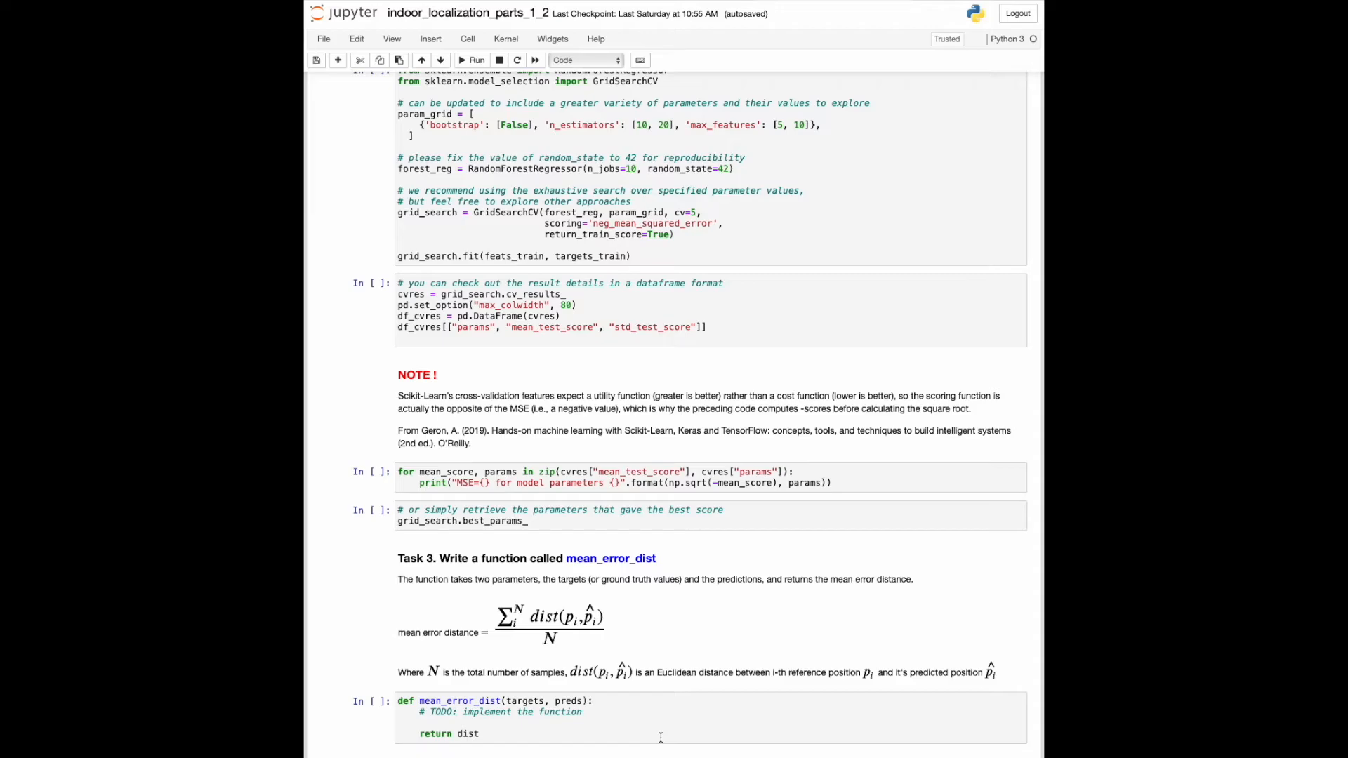
pyautogui.scroll(-3)
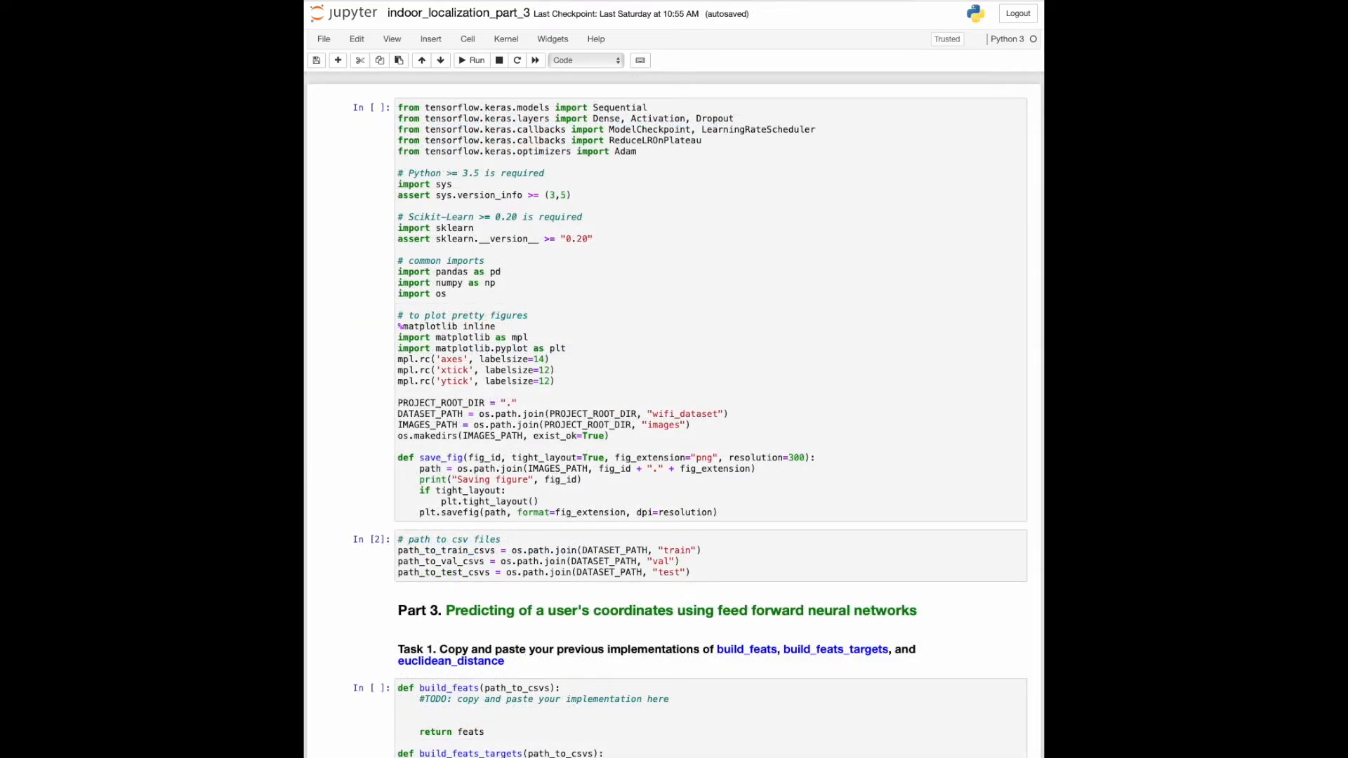
pyautogui.scroll(-3)
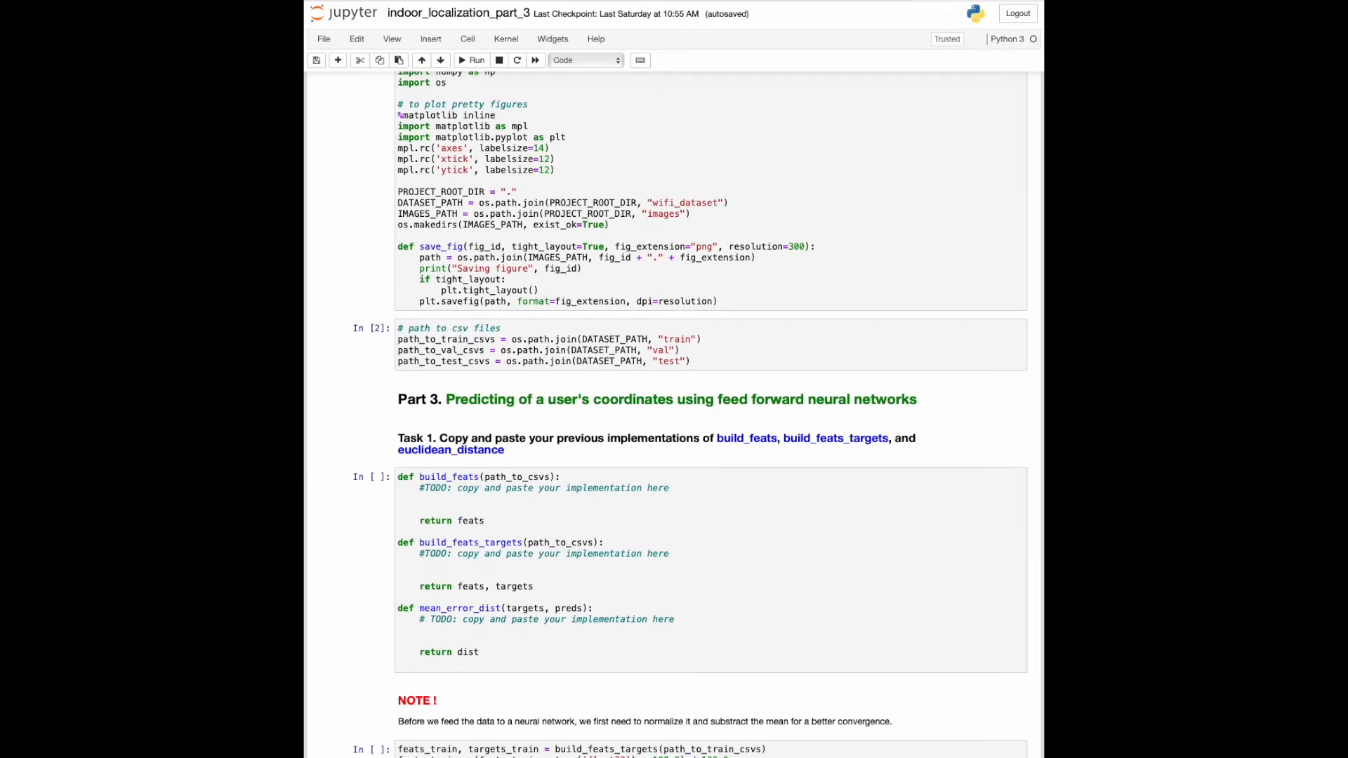
pyautogui.scroll(-3)
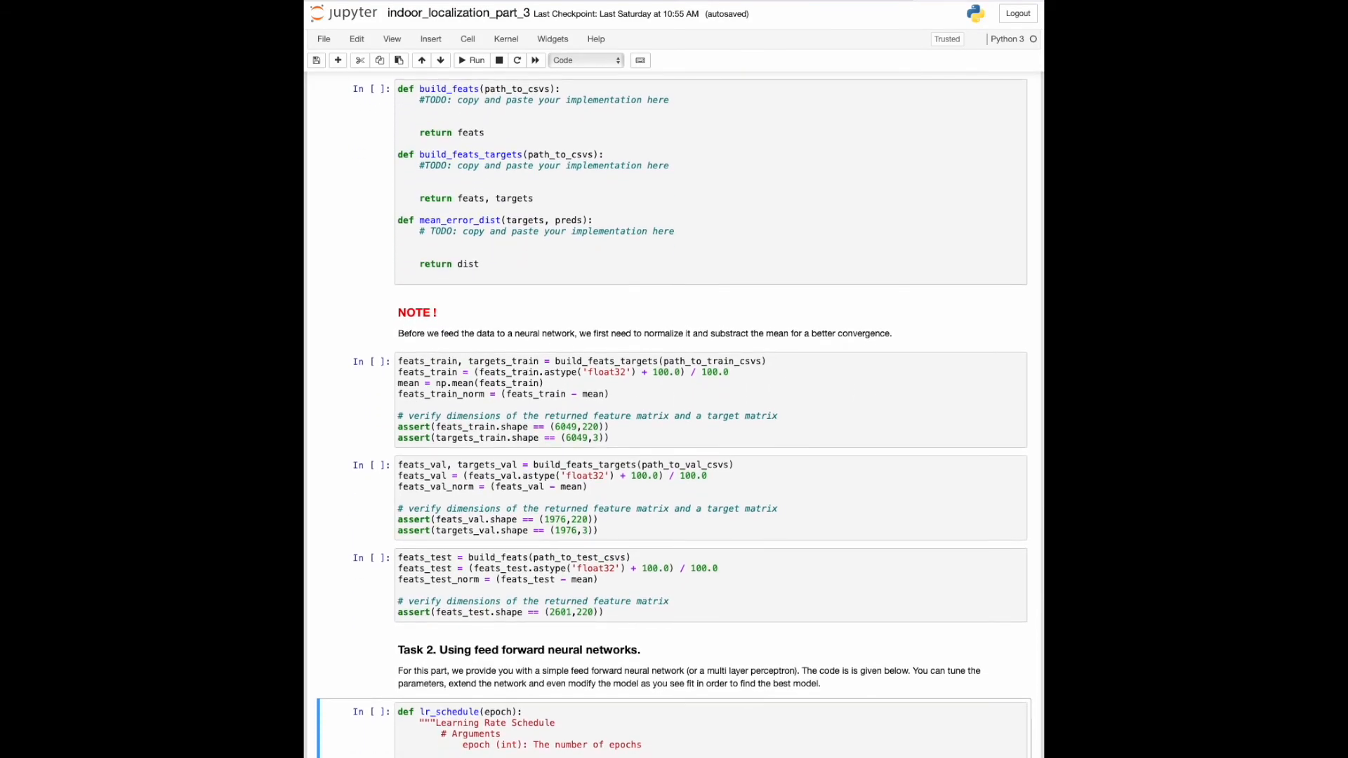
pyautogui.scroll(-3)
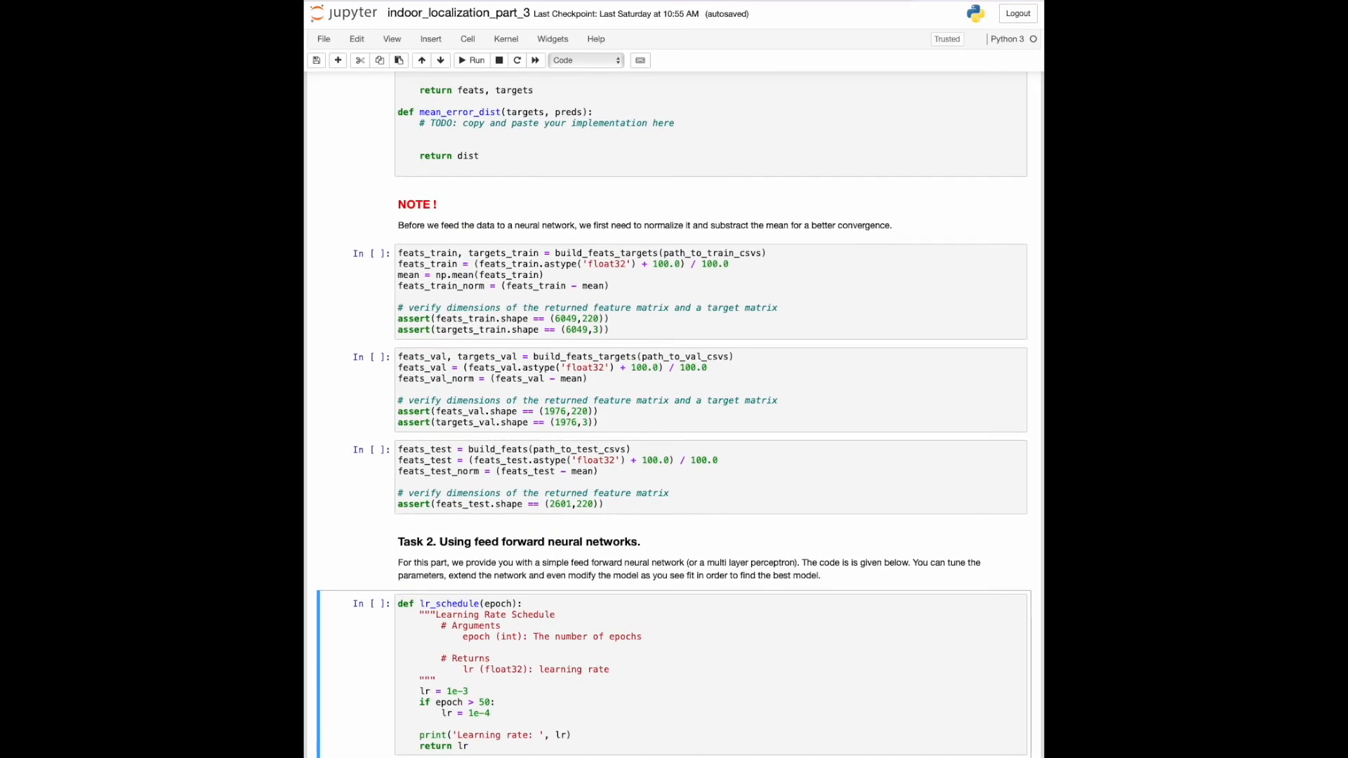
pyautogui.scroll(-3)
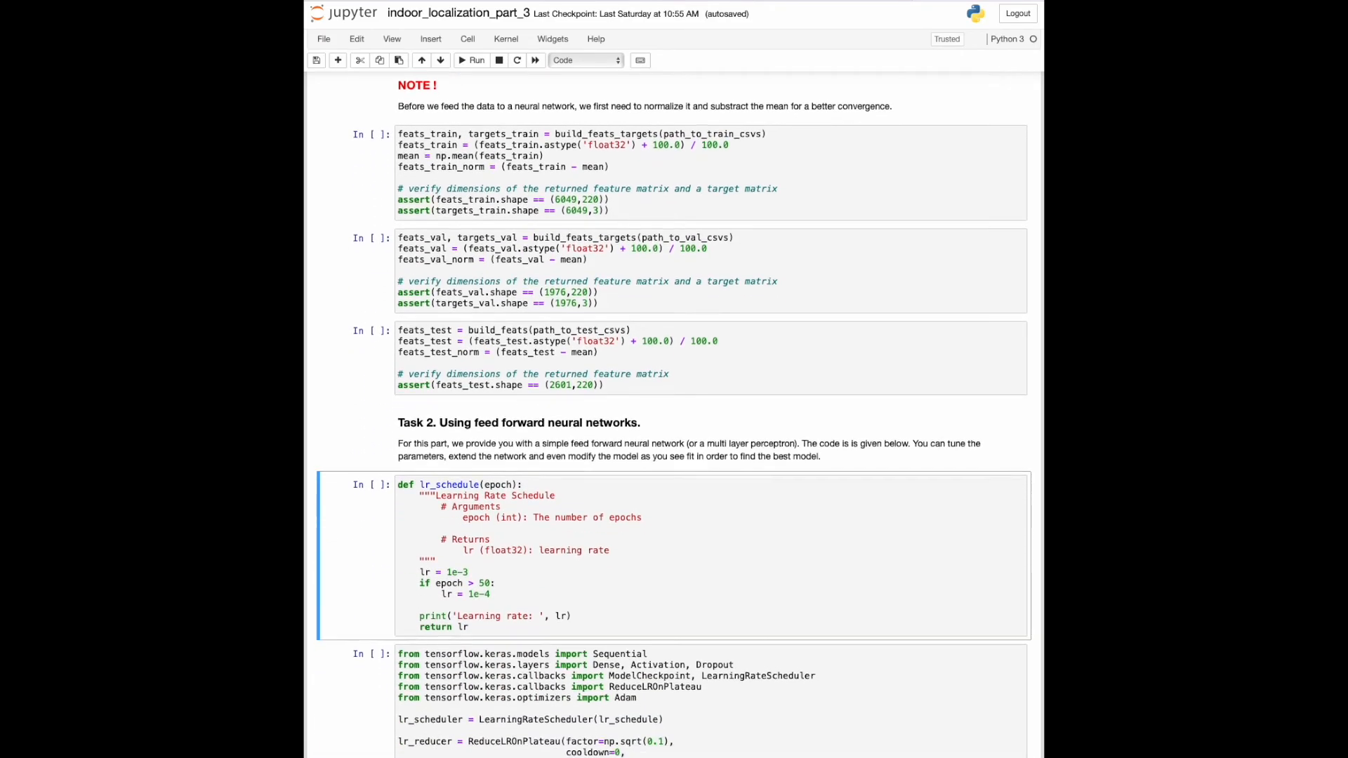
pyautogui.scroll(-3)
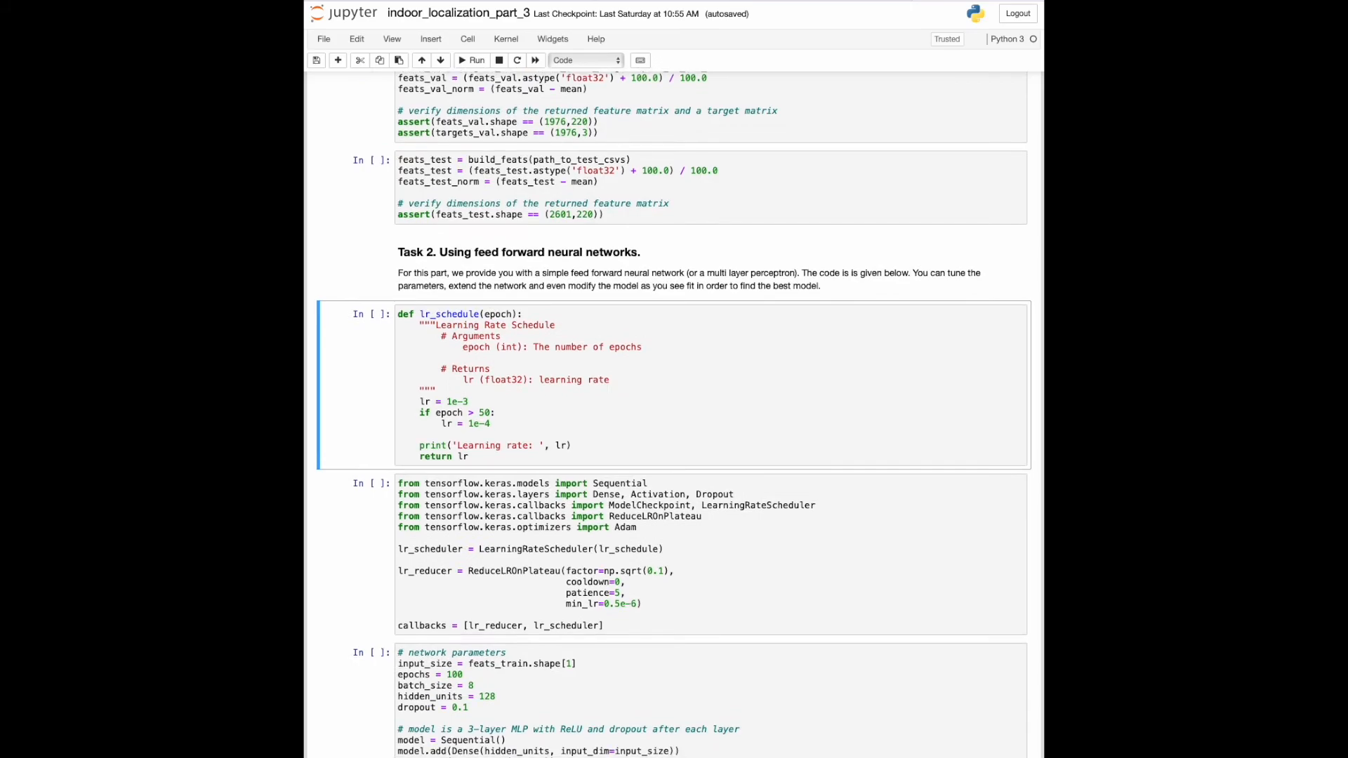
pyautogui.scroll(-3)
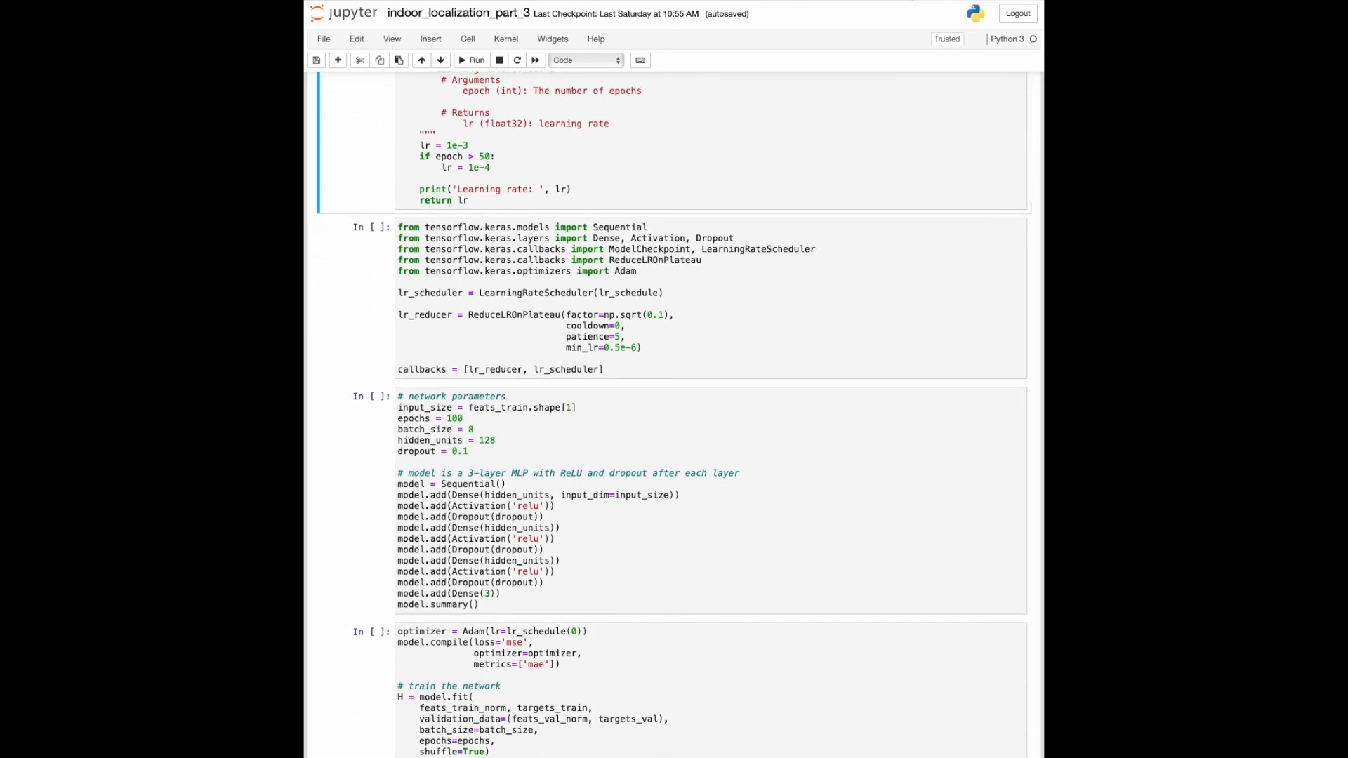
pyautogui.scroll(-3)
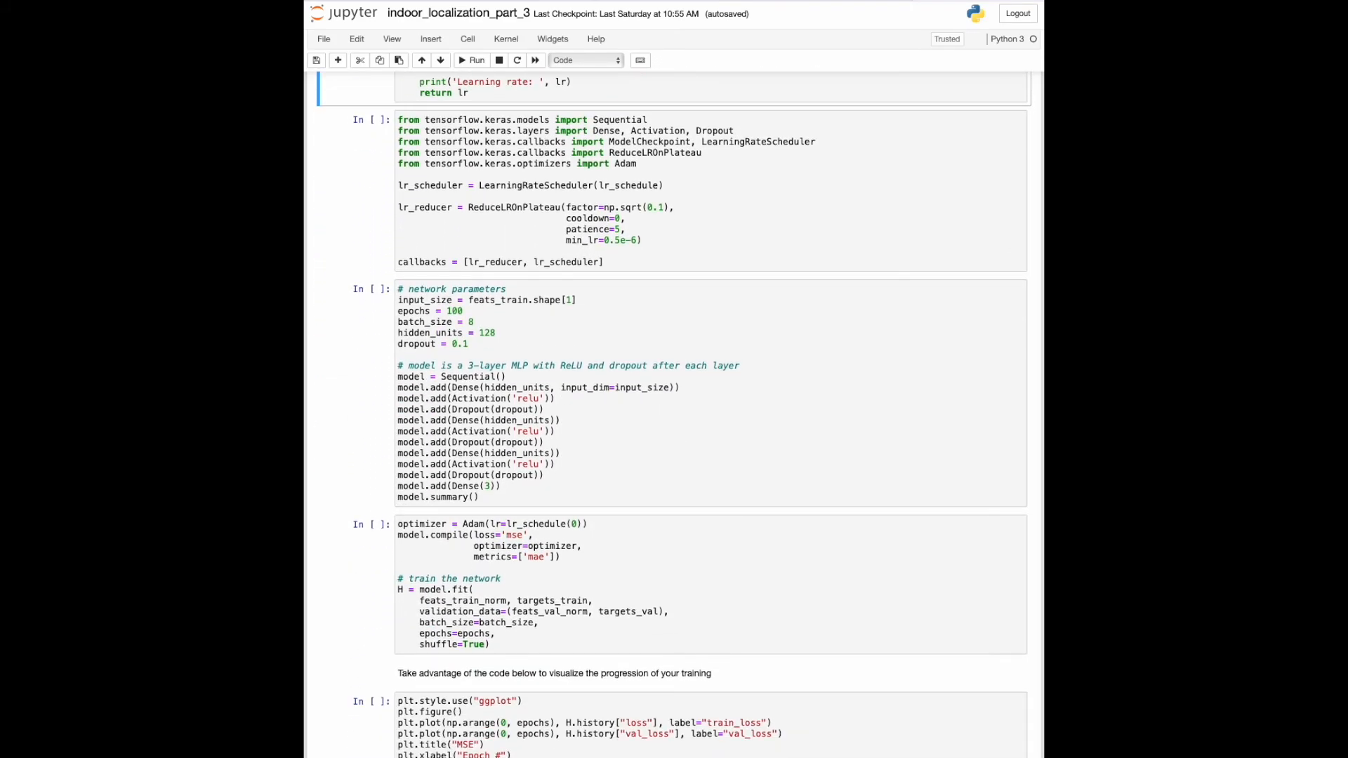
pyautogui.scroll(-3)
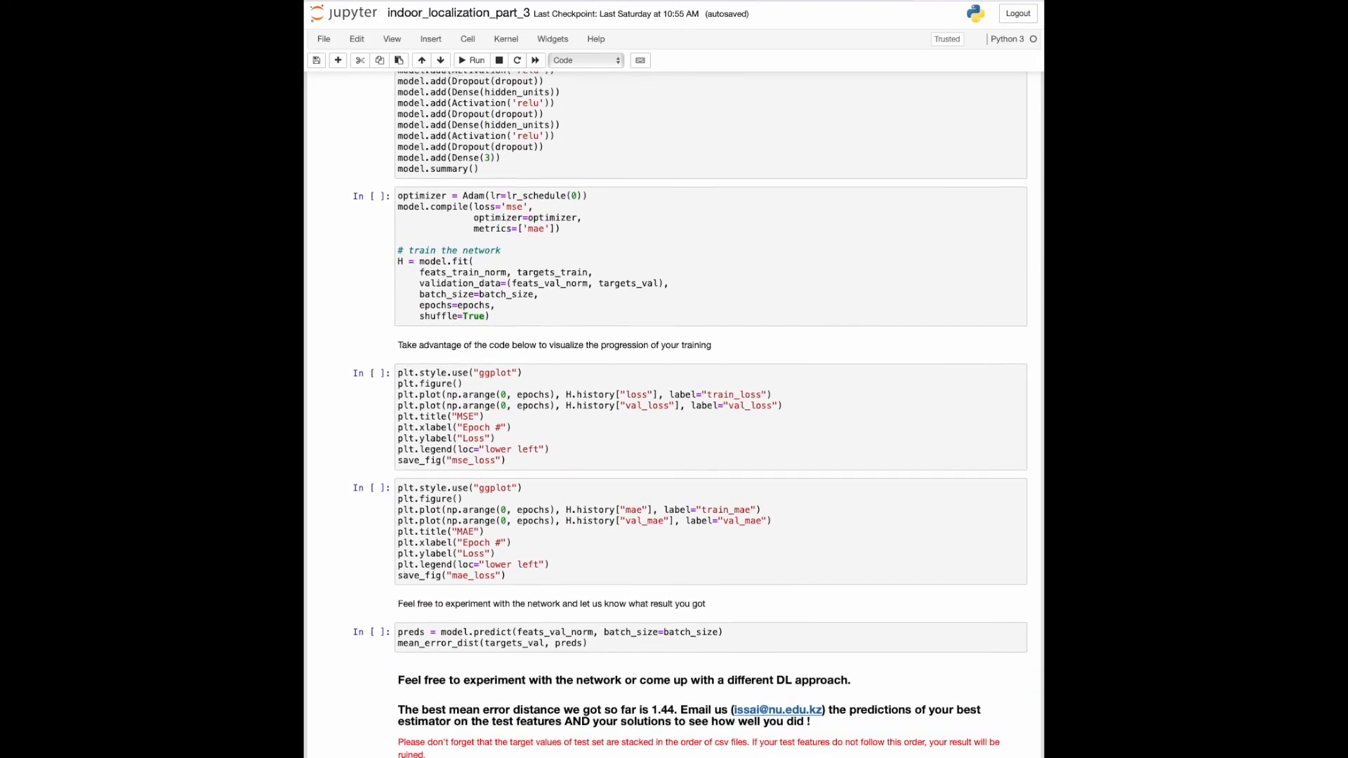
pyautogui.scroll(3)
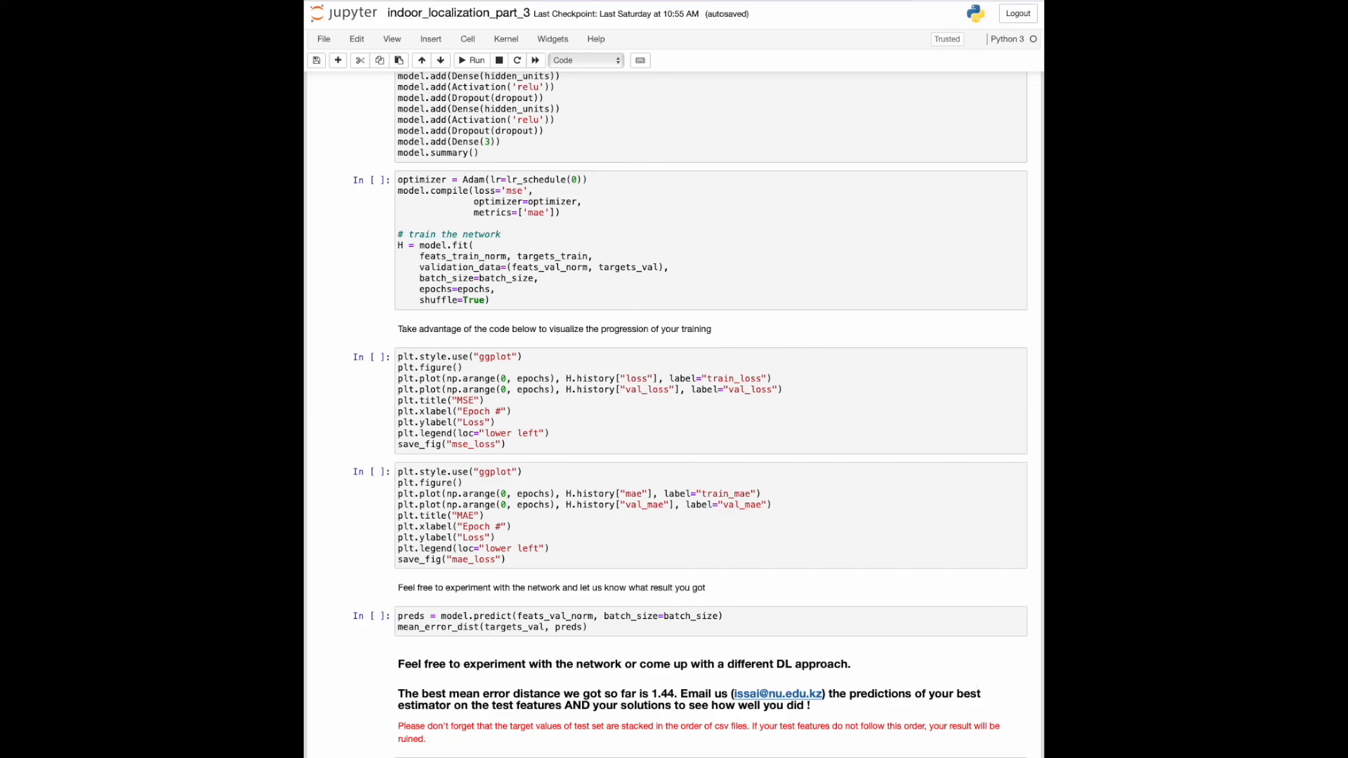
pyautogui.scroll(-3)
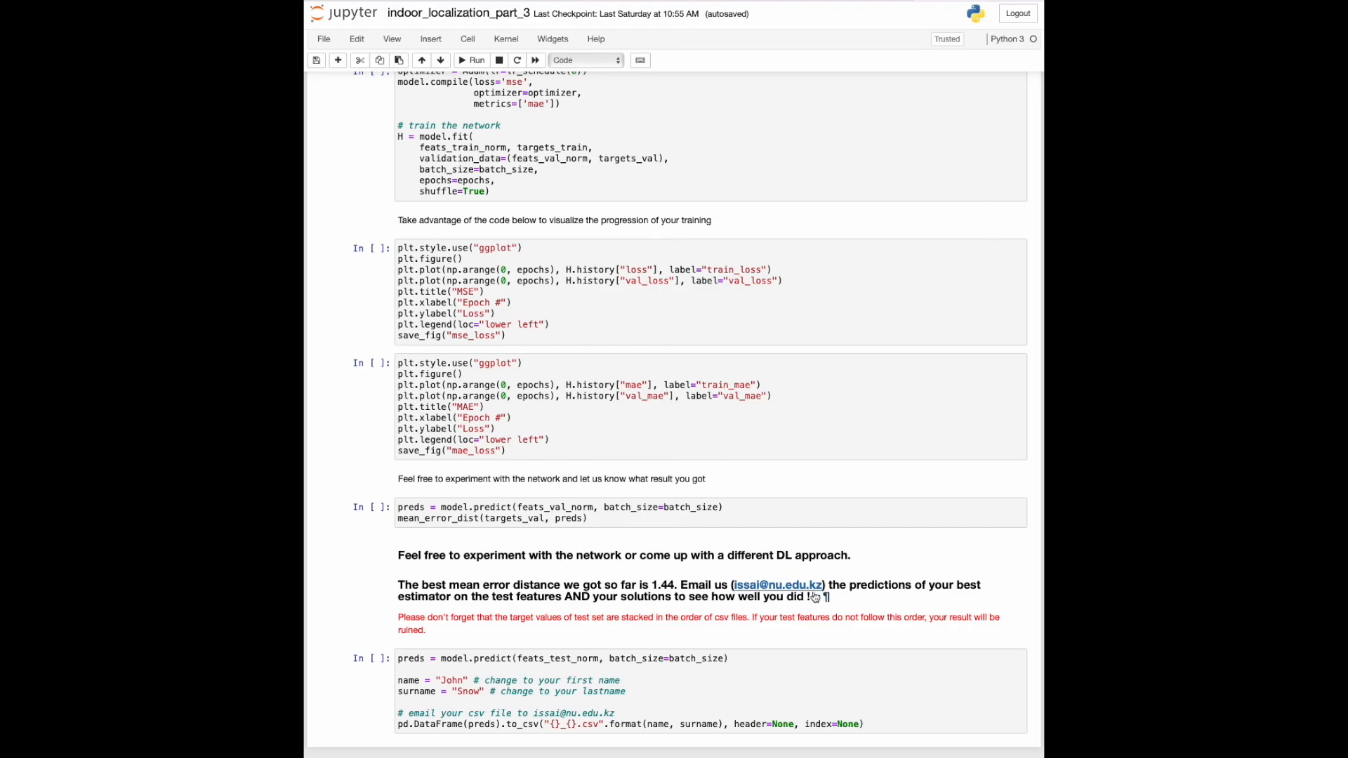